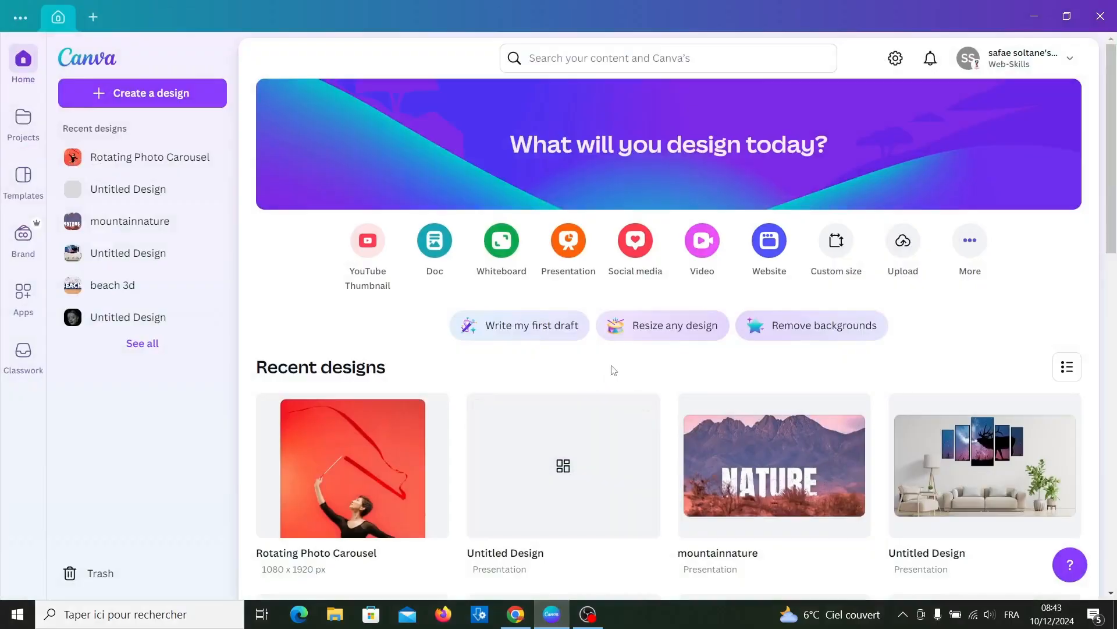
pyautogui.moveTo(615, 368)
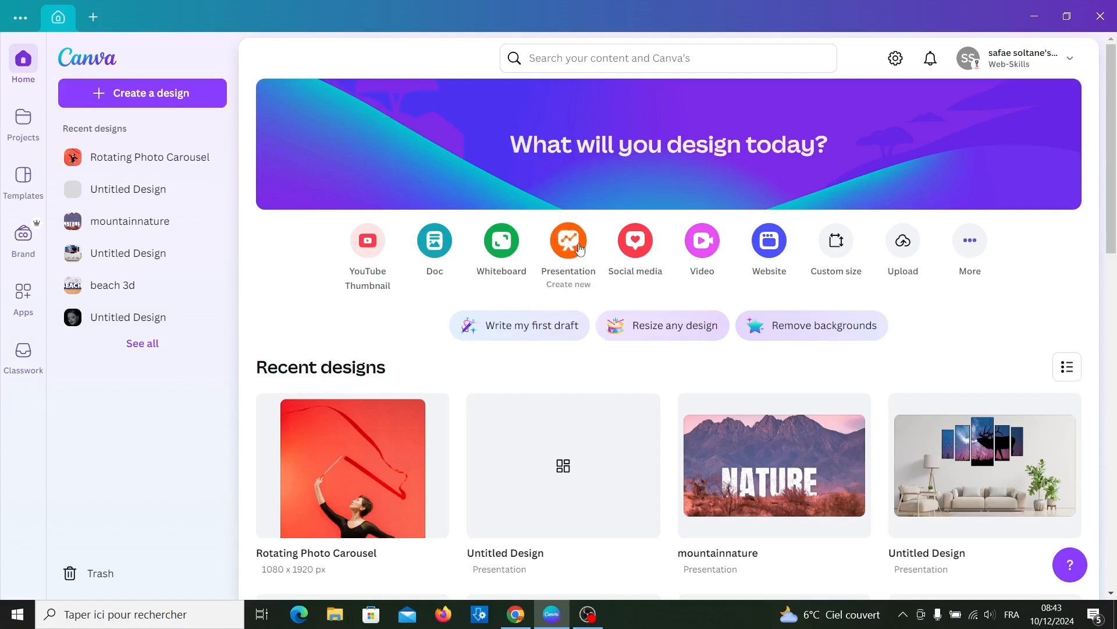
# Create a new blank presentation from the Presentation shortcut on the home page.
pyautogui.click(568, 240)
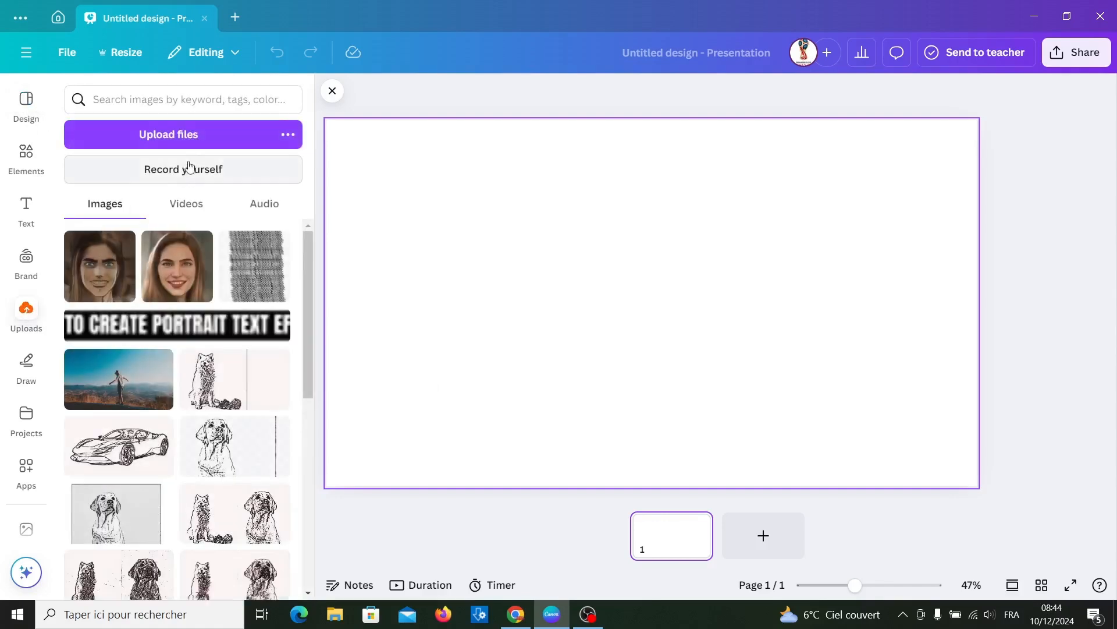
# Upload all nine photos from the Rotating Photo Carousel folder and turn the page background black.
pyautogui.click(168, 134)
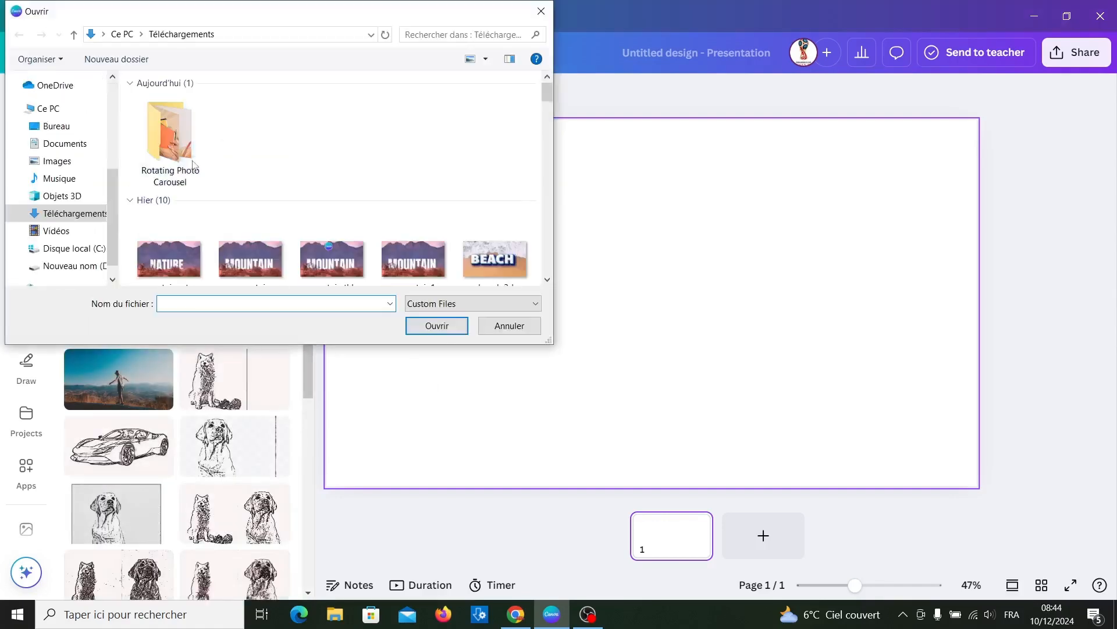
pyautogui.doubleClick(169, 136)
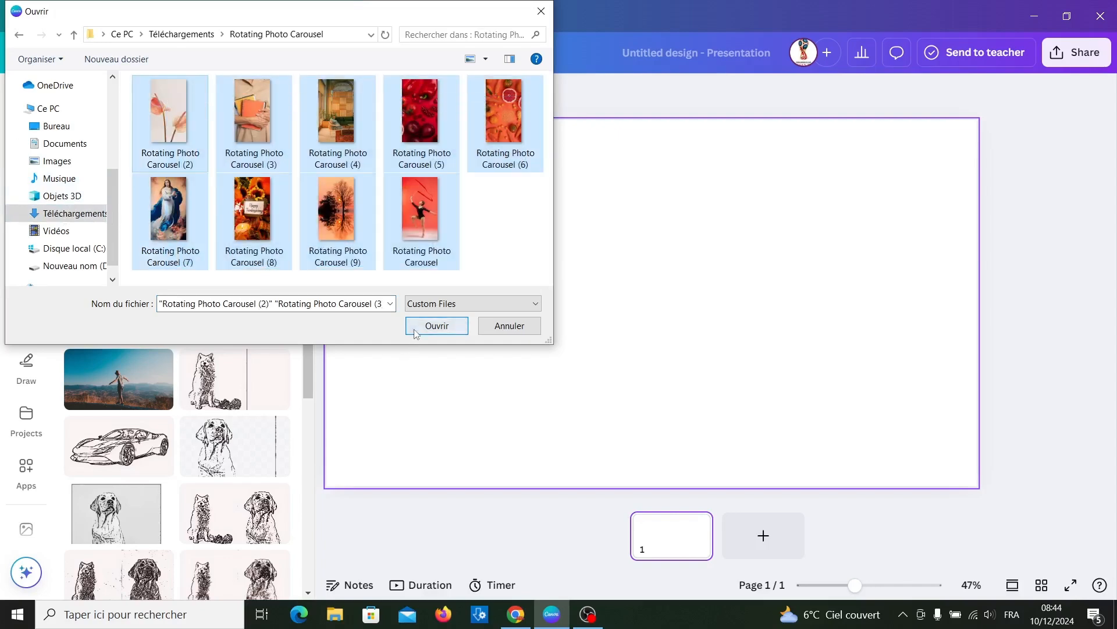
pyautogui.click(436, 326)
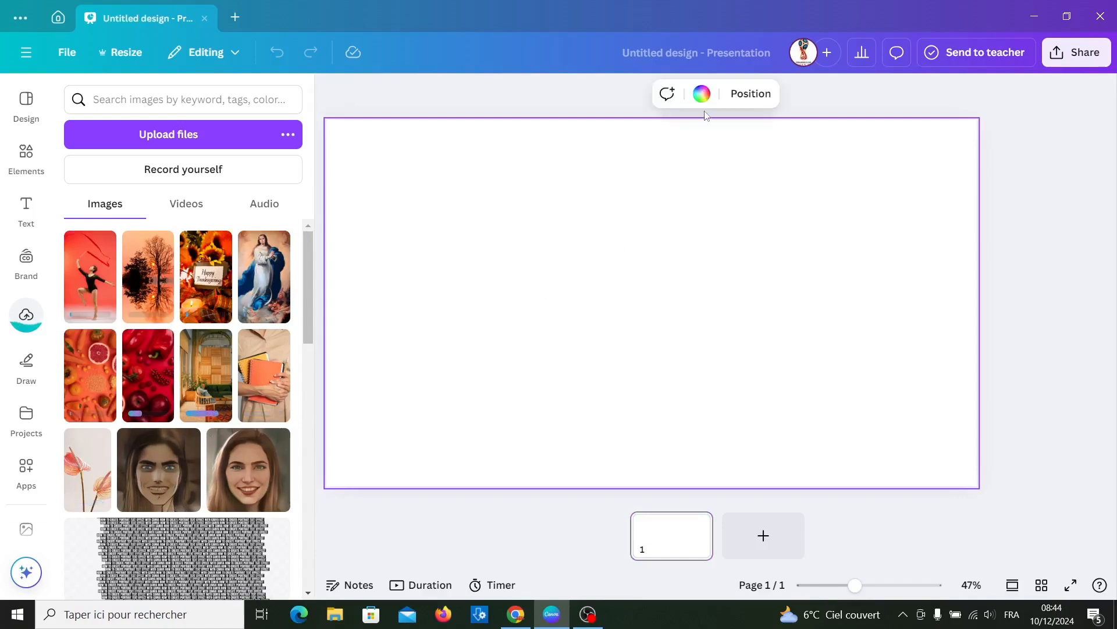
pyautogui.click(701, 93)
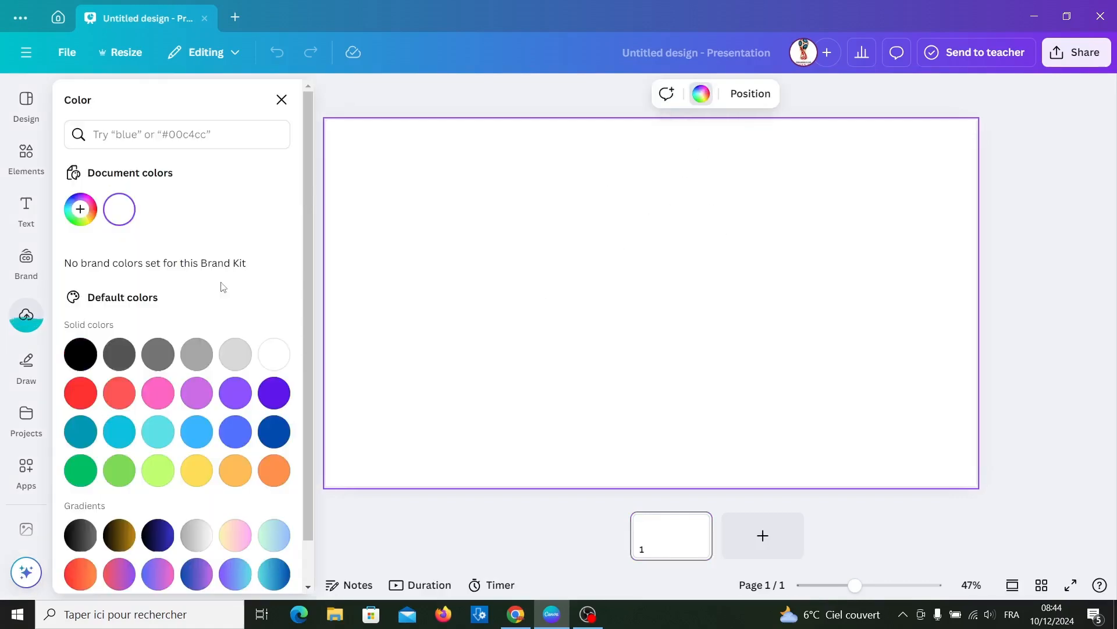
pyautogui.click(79, 355)
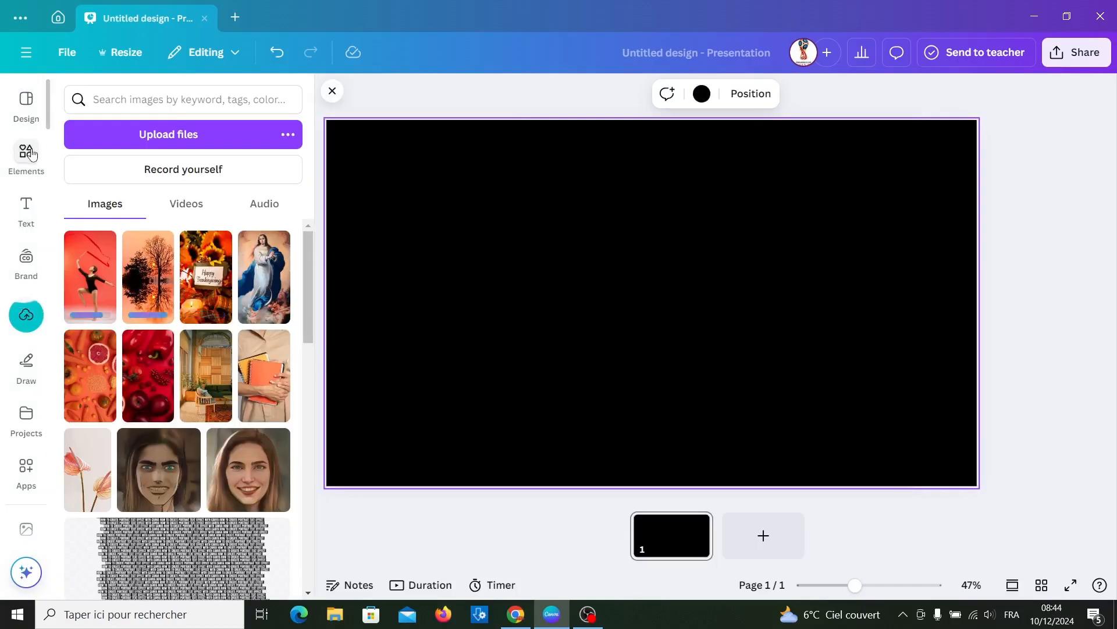
# Add the first rectangular frame from an Elements 'Frame' search, narrow it to portrait, and centre it.
pyautogui.click(26, 158)
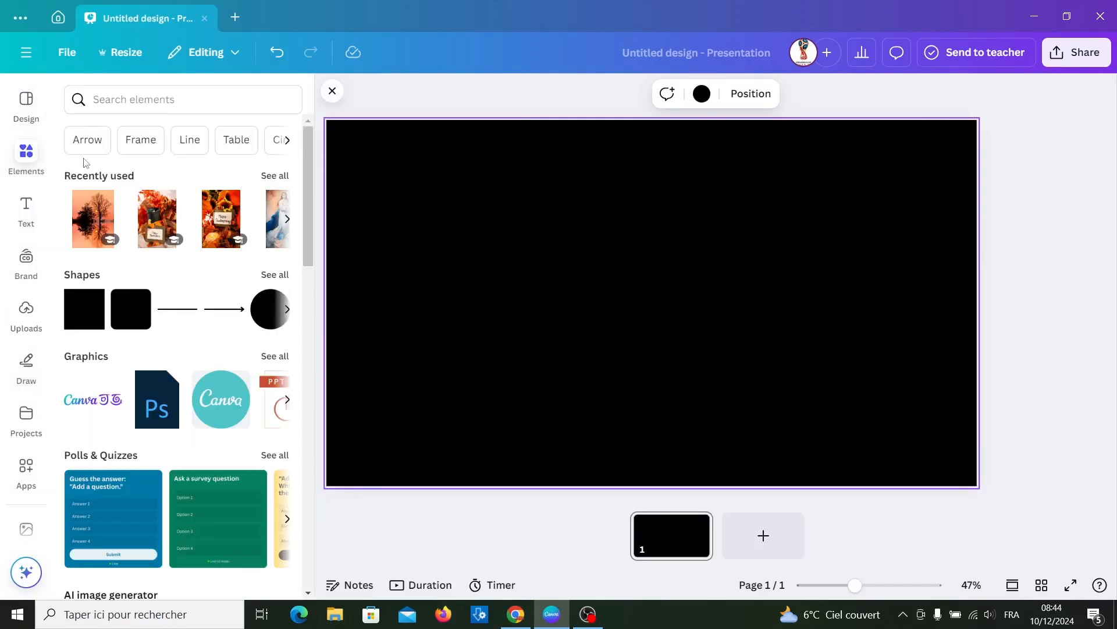
pyautogui.click(140, 139)
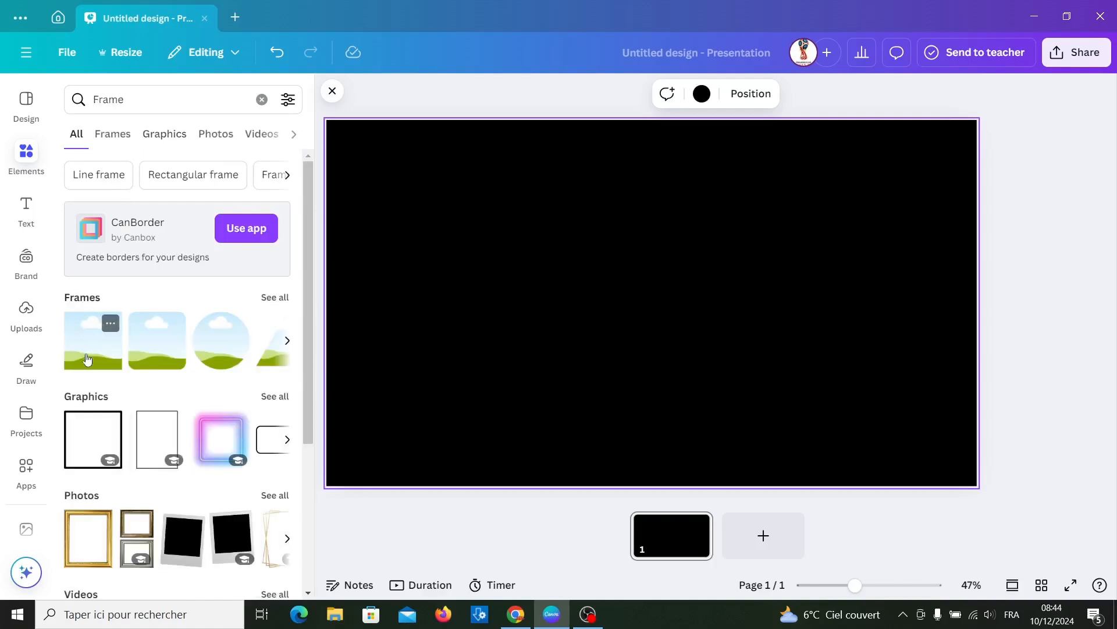
pyautogui.click(92, 339)
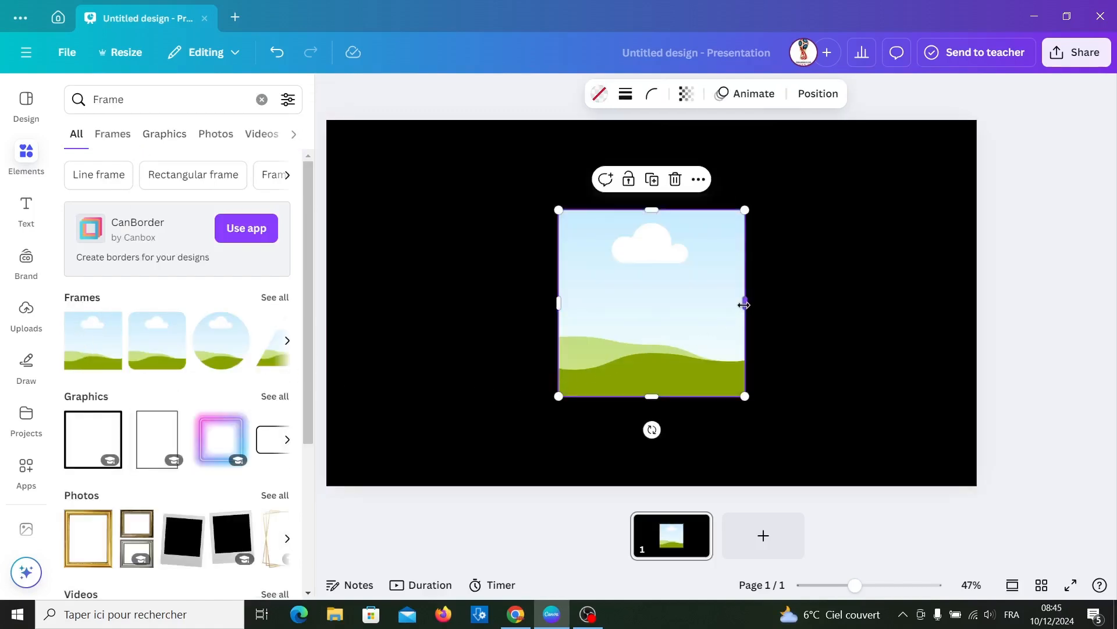
pyautogui.moveTo(745, 304); pyautogui.dragTo(702, 304)
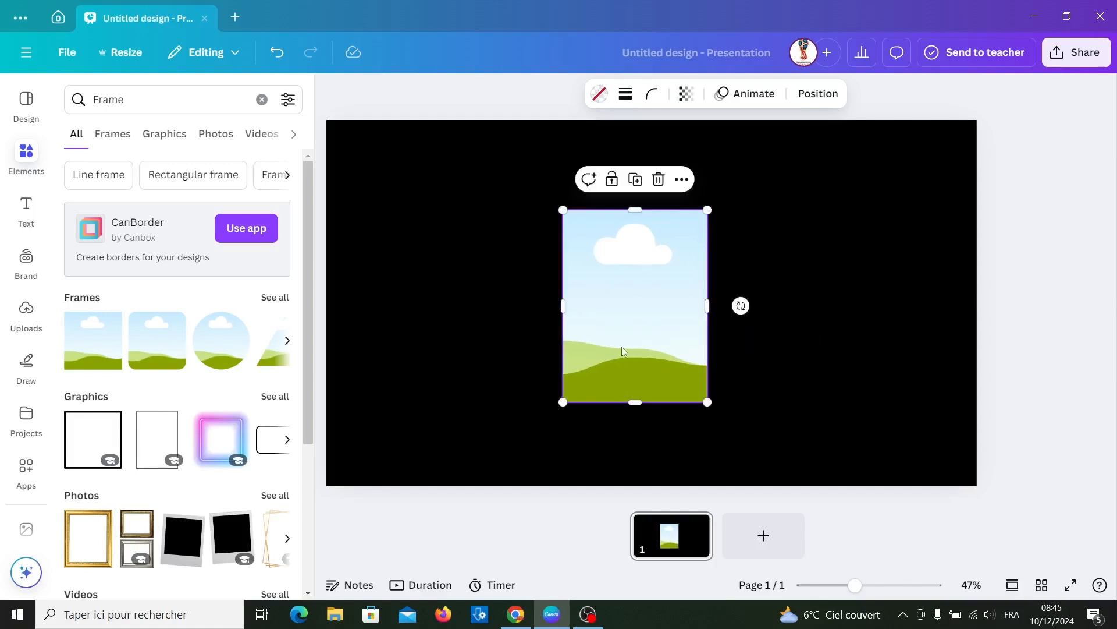
pyautogui.moveTo(635, 401); pyautogui.dragTo(629, 403)
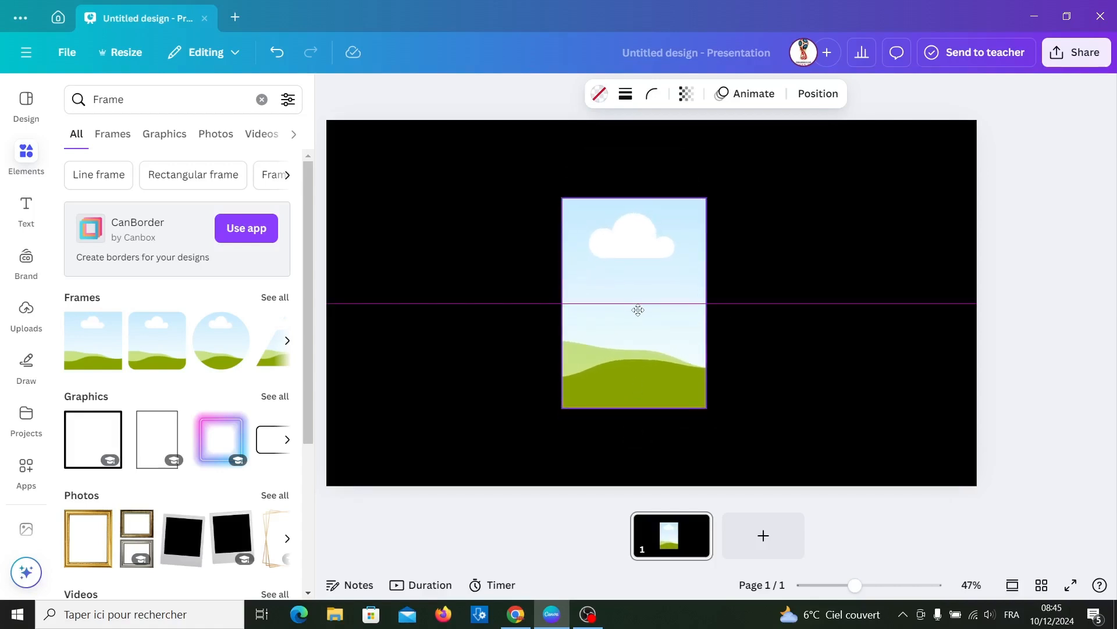
# Duplicate the centred frame to begin building the five-frame row.
pyautogui.click(633, 303)
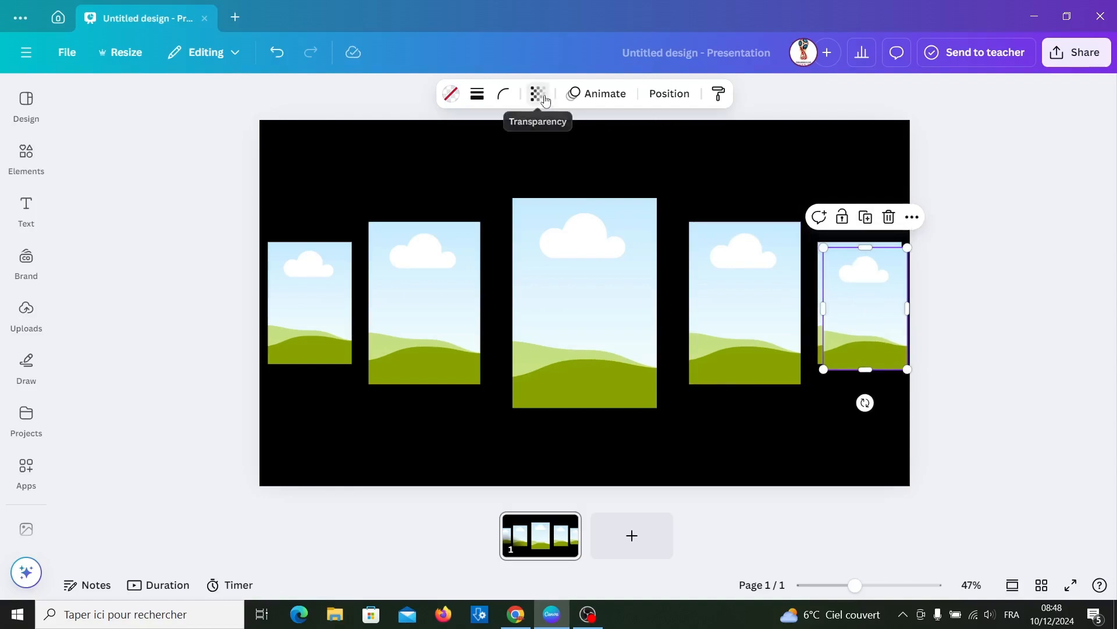
# Set a small frame's transparency to 49 and slide it between the fourth and fifth frames.
pyautogui.click(537, 93)
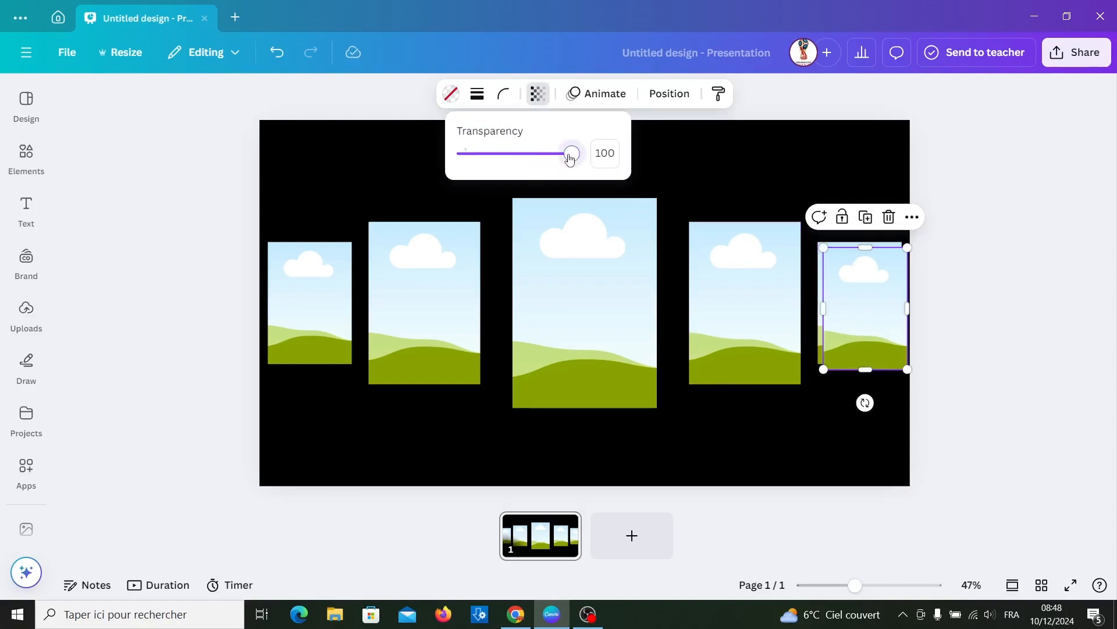
pyautogui.moveTo(570, 153); pyautogui.dragTo(515, 154)
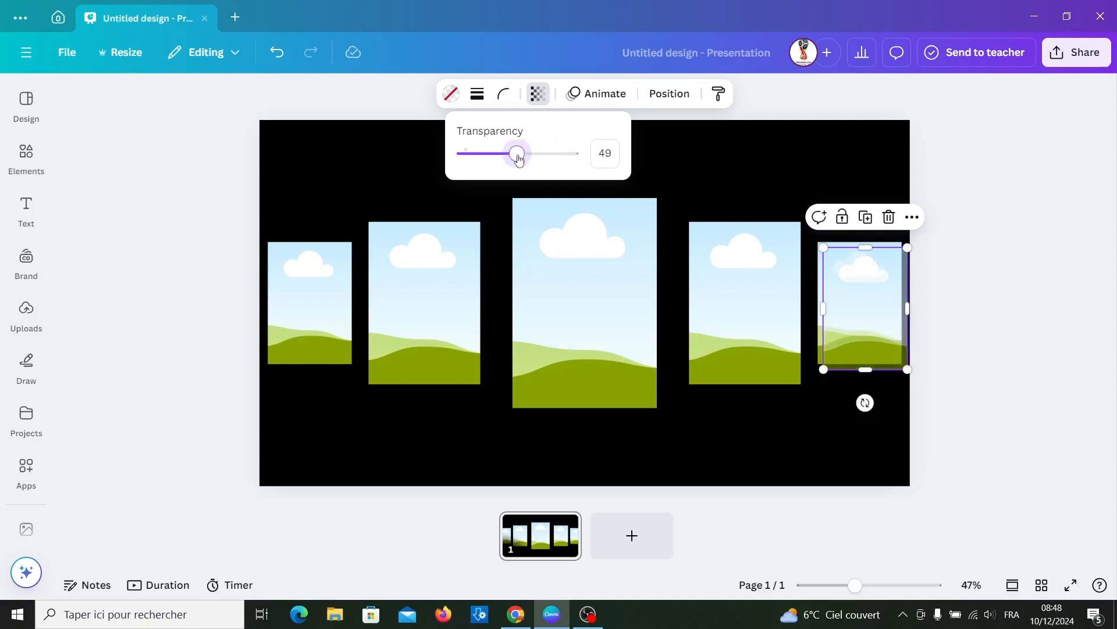
pyautogui.moveTo(515, 153); pyautogui.dragTo(518, 153)
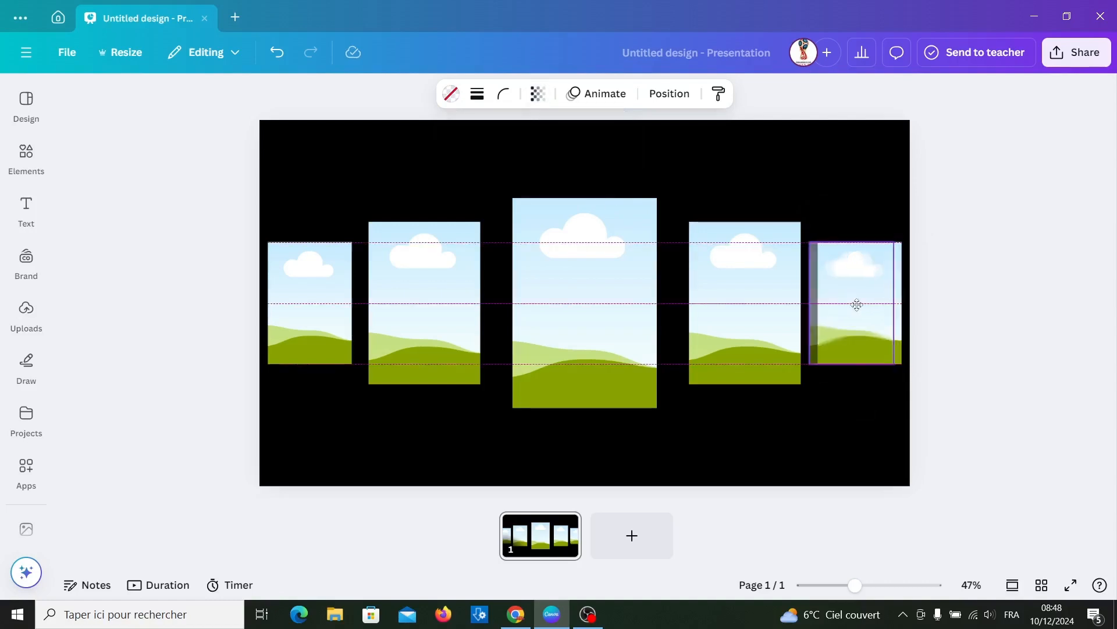
pyautogui.moveTo(856, 304); pyautogui.dragTo(830, 301)
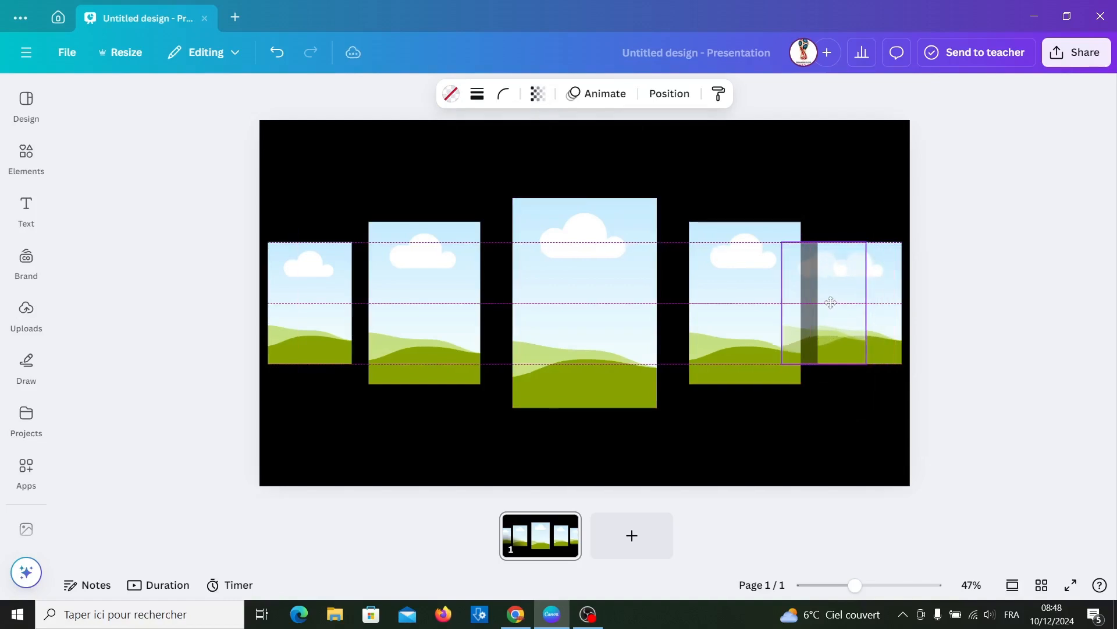
pyautogui.click(826, 302)
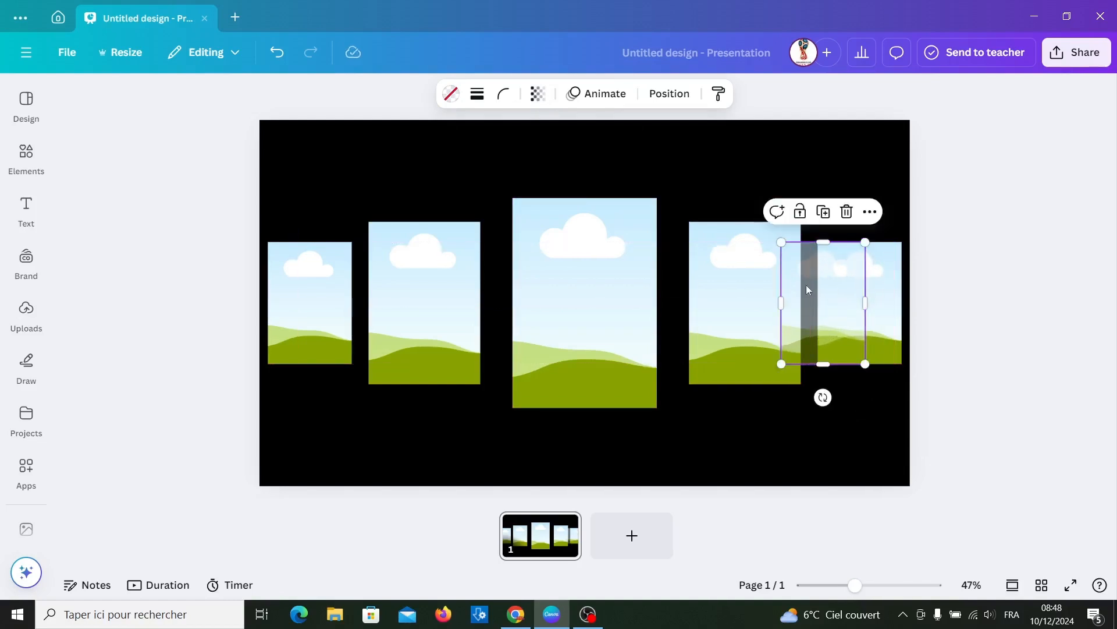
pyautogui.moveTo(669, 93)
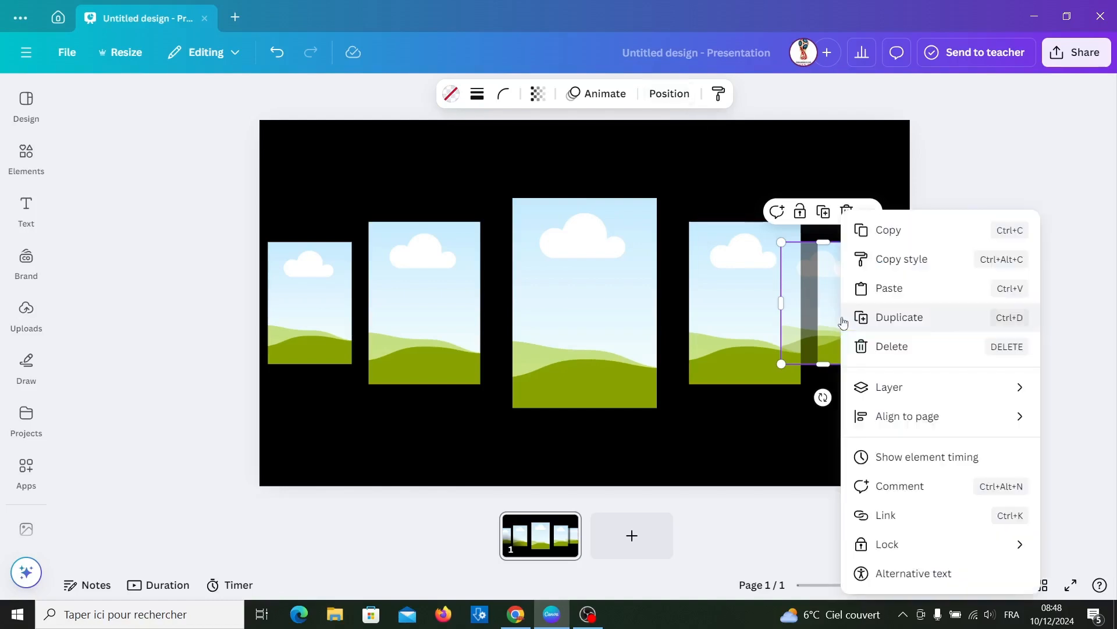
# Show the layers list, resize the faded frame, and place faded copies into the gaps behind the frames.
pyautogui.click(889, 386)
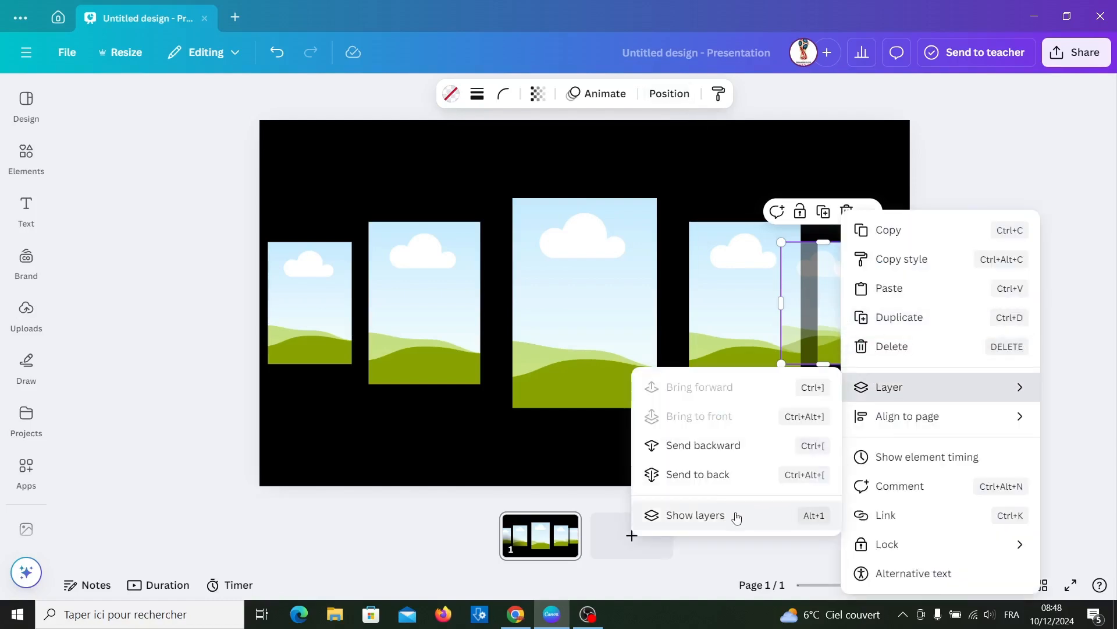
pyautogui.click(695, 514)
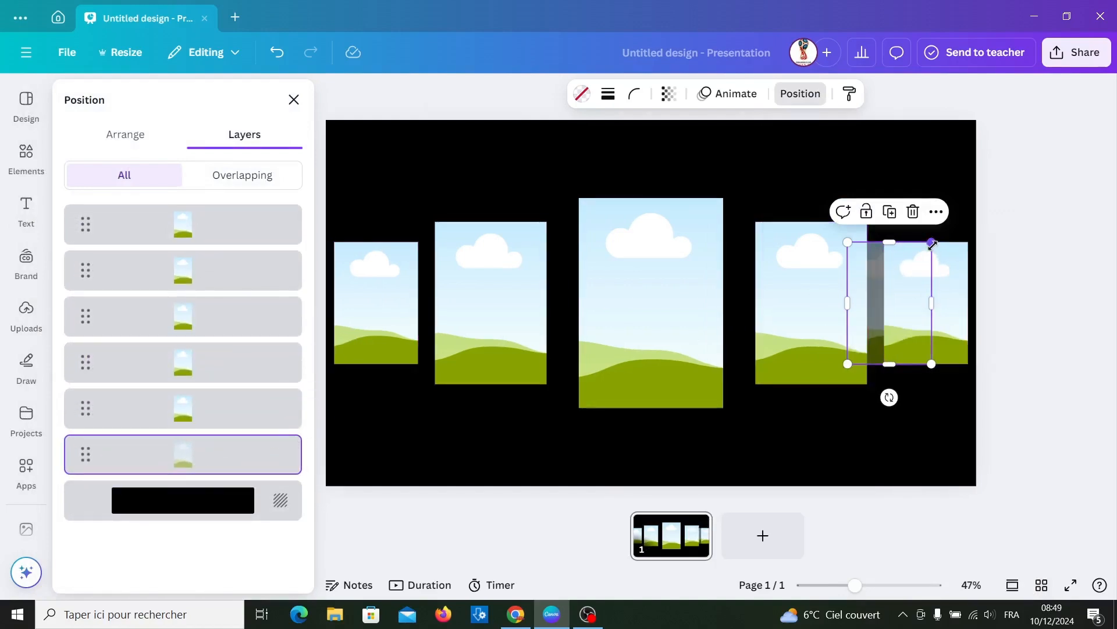
pyautogui.moveTo(930, 242); pyautogui.dragTo(915, 263)
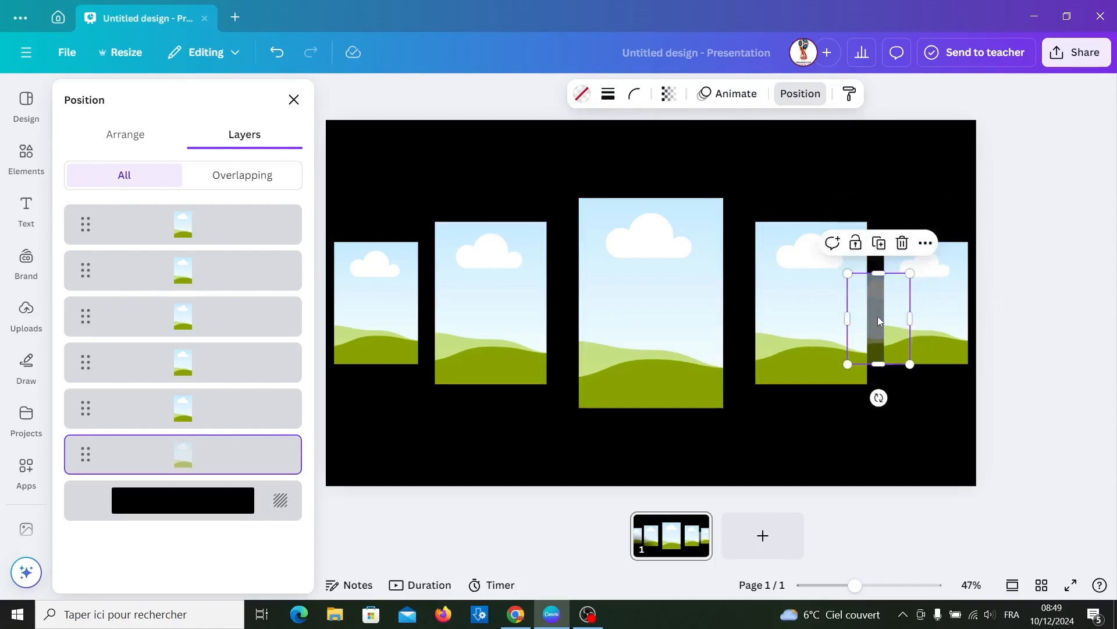
pyautogui.moveTo(879, 320); pyautogui.dragTo(876, 305)
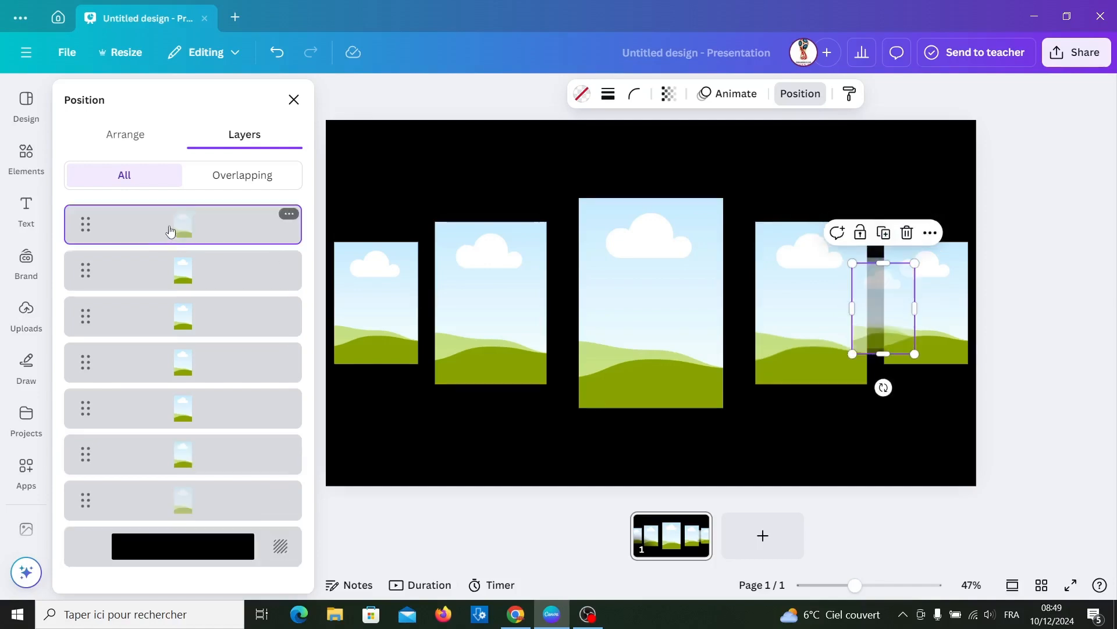
pyautogui.moveTo(181, 223); pyautogui.dragTo(193, 513)
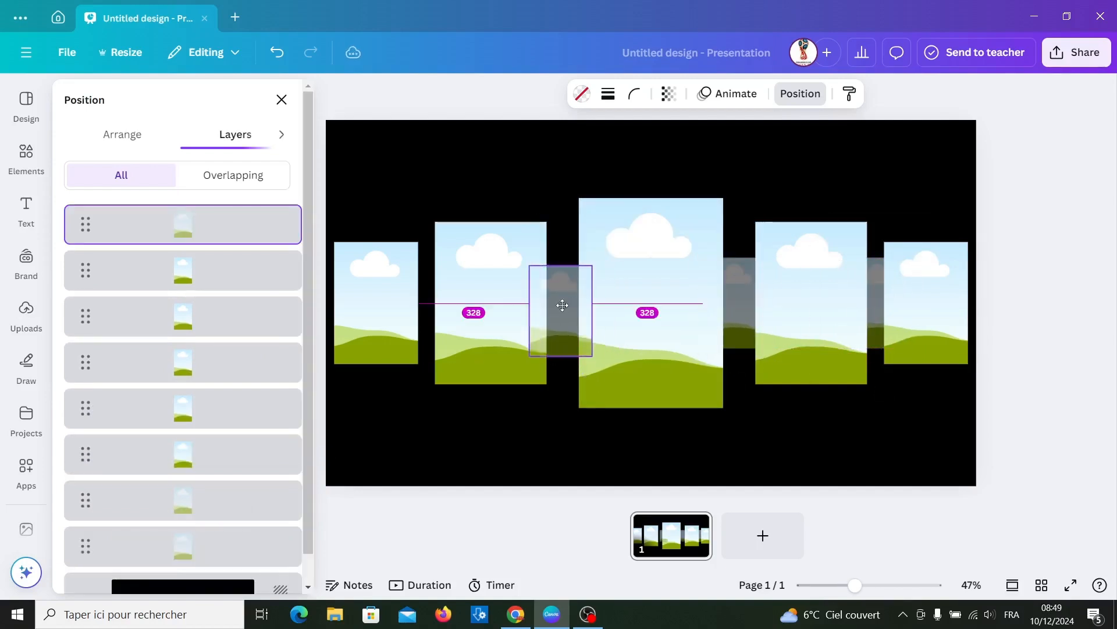
pyautogui.moveTo(561, 310); pyautogui.dragTo(420, 299)
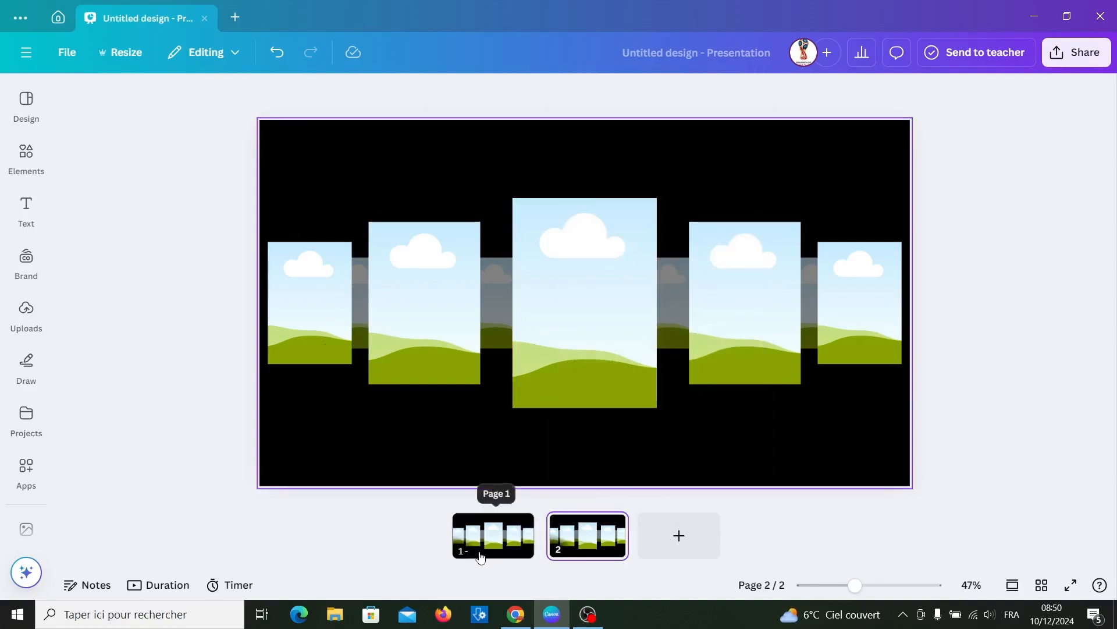
# Return to page 1 and bring up the uploaded photos library.
pyautogui.click(492, 536)
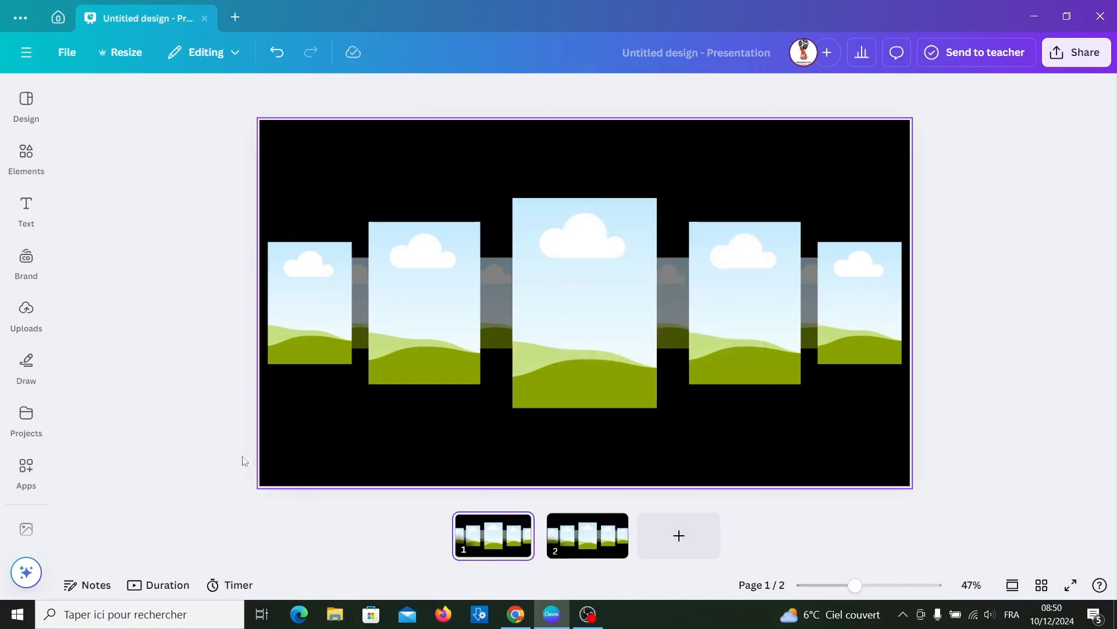
pyautogui.click(25, 314)
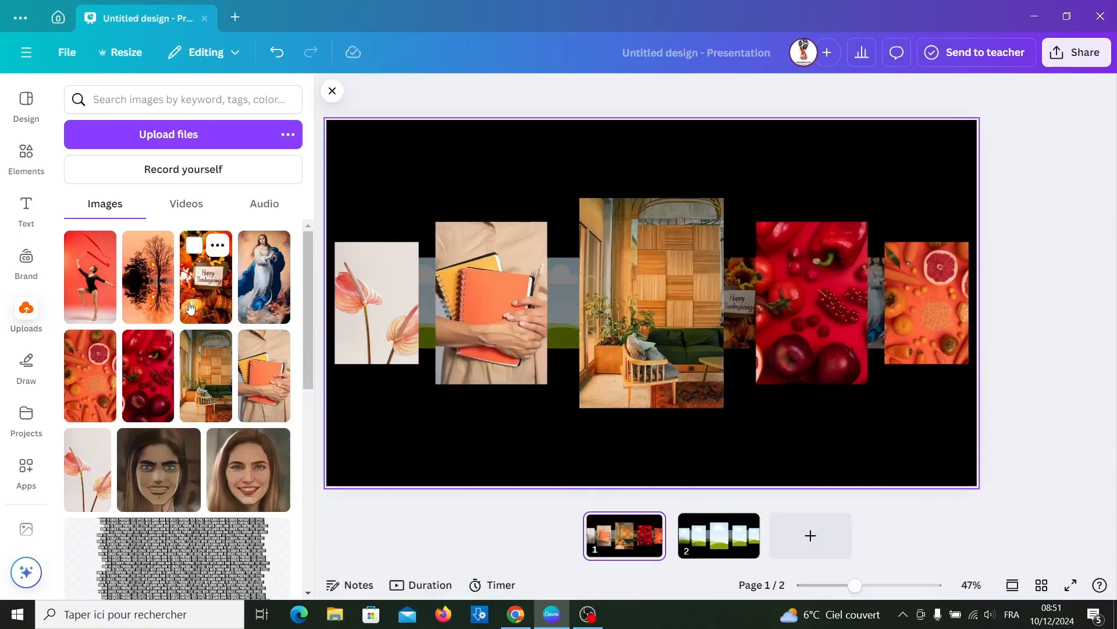
# Give the centre photo a white border.
pyautogui.click(651, 321)
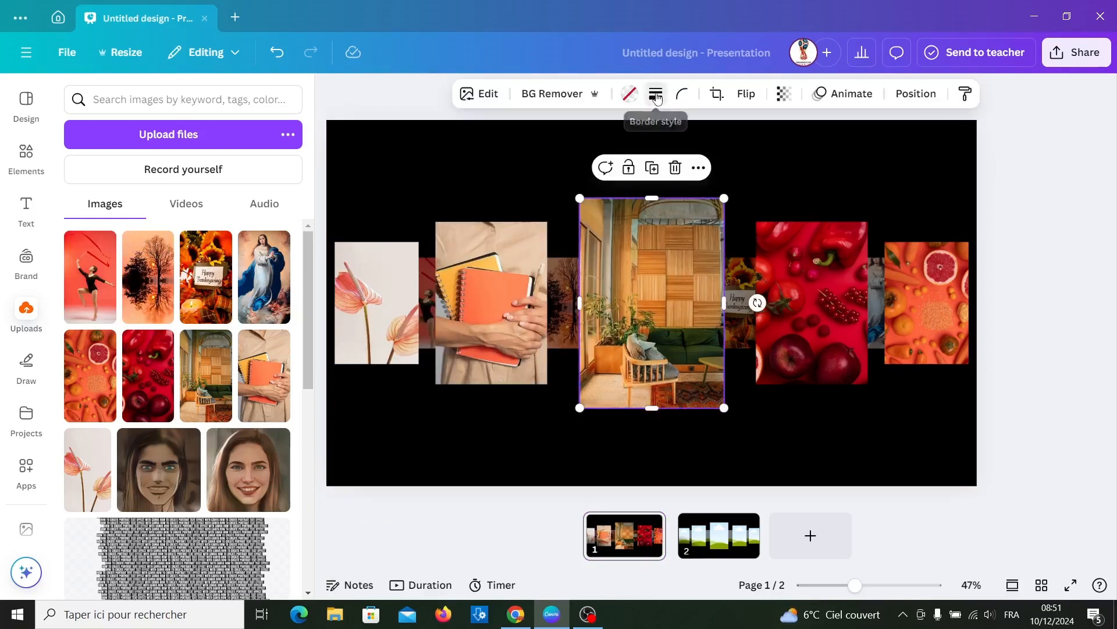
pyautogui.click(654, 93)
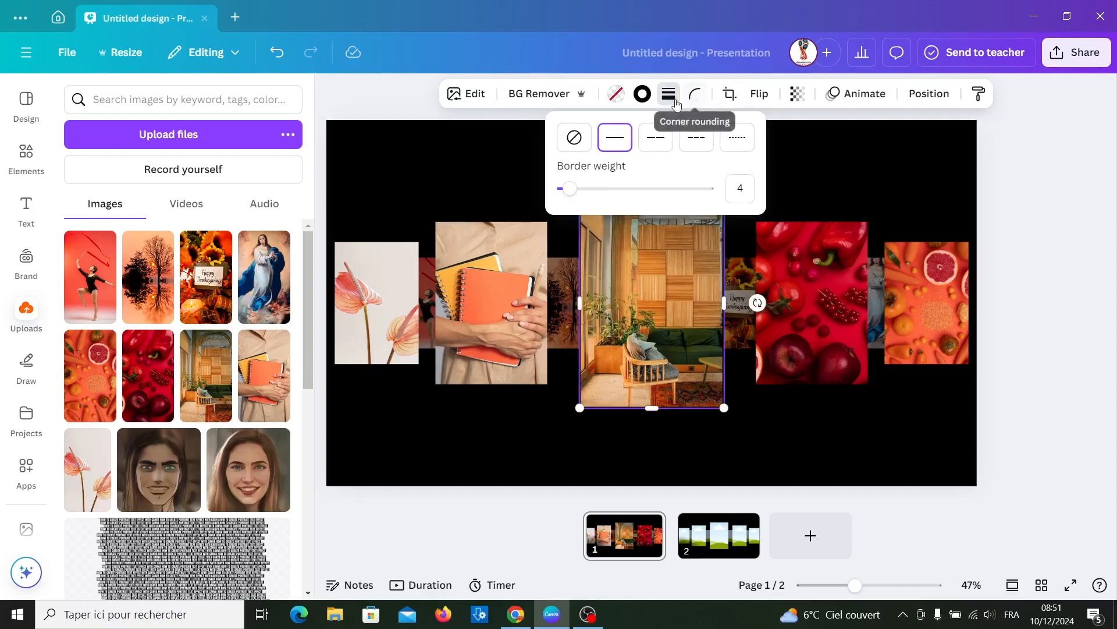
pyautogui.click(642, 93)
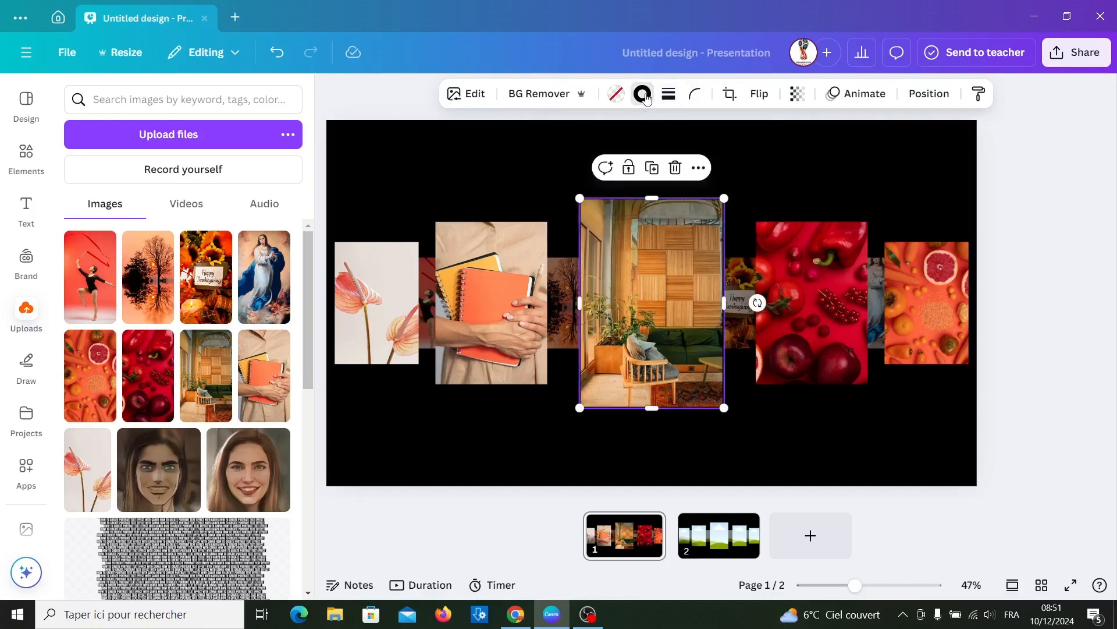
pyautogui.click(640, 93)
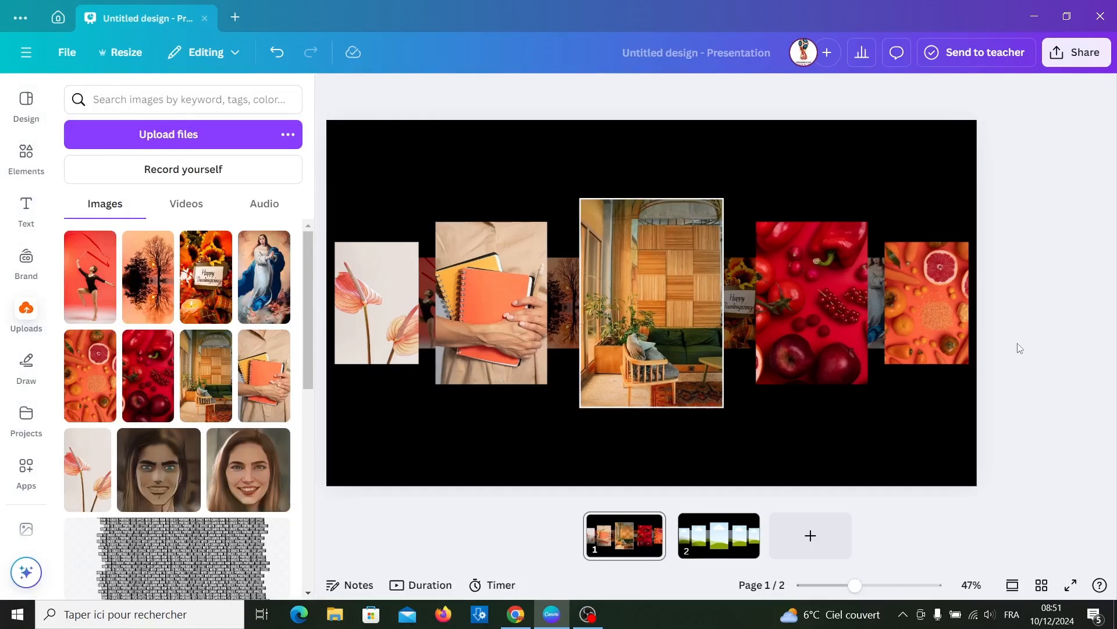
pyautogui.click(650, 300)
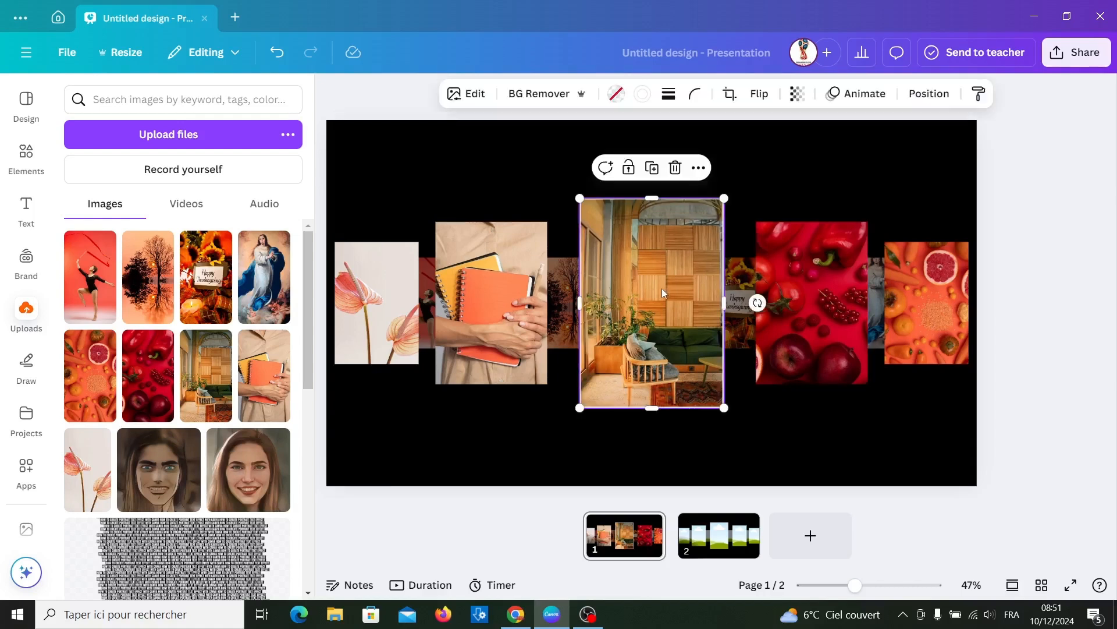
# Copy the centre photo's border style onto the right-hand photo and the notebook photo.
pyautogui.click(978, 93)
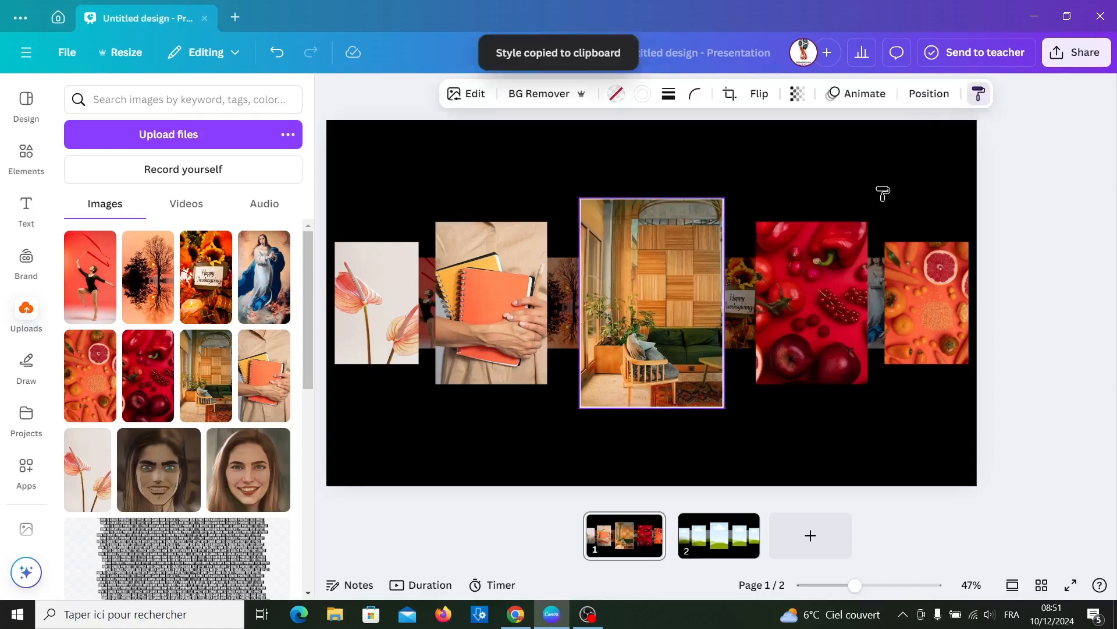
pyautogui.click(926, 301)
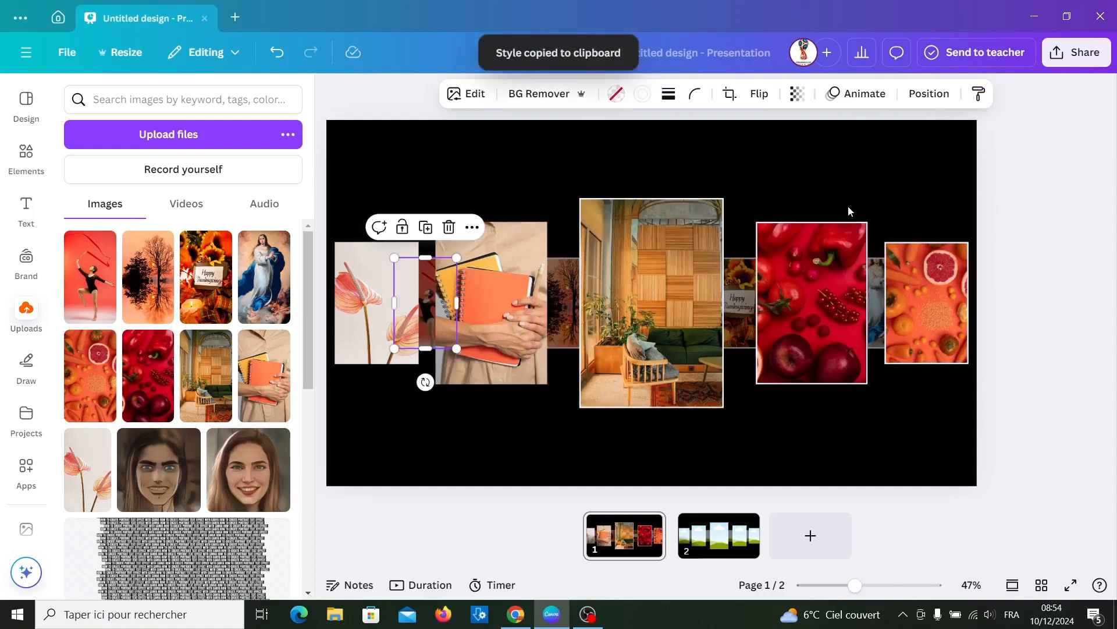
pyautogui.click(797, 94)
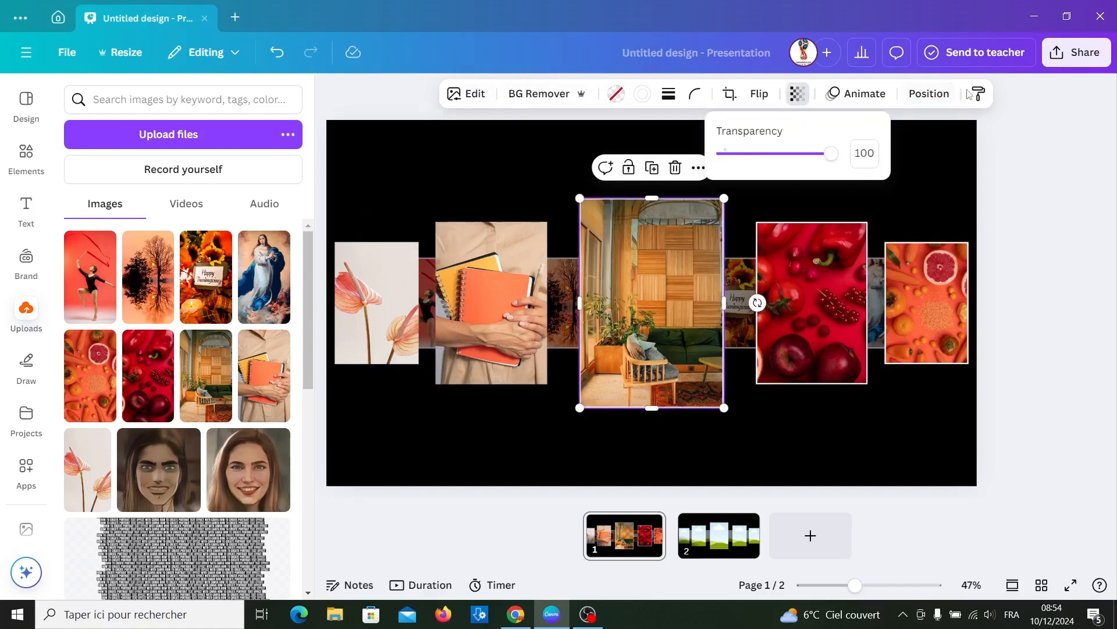
pyautogui.click(977, 93)
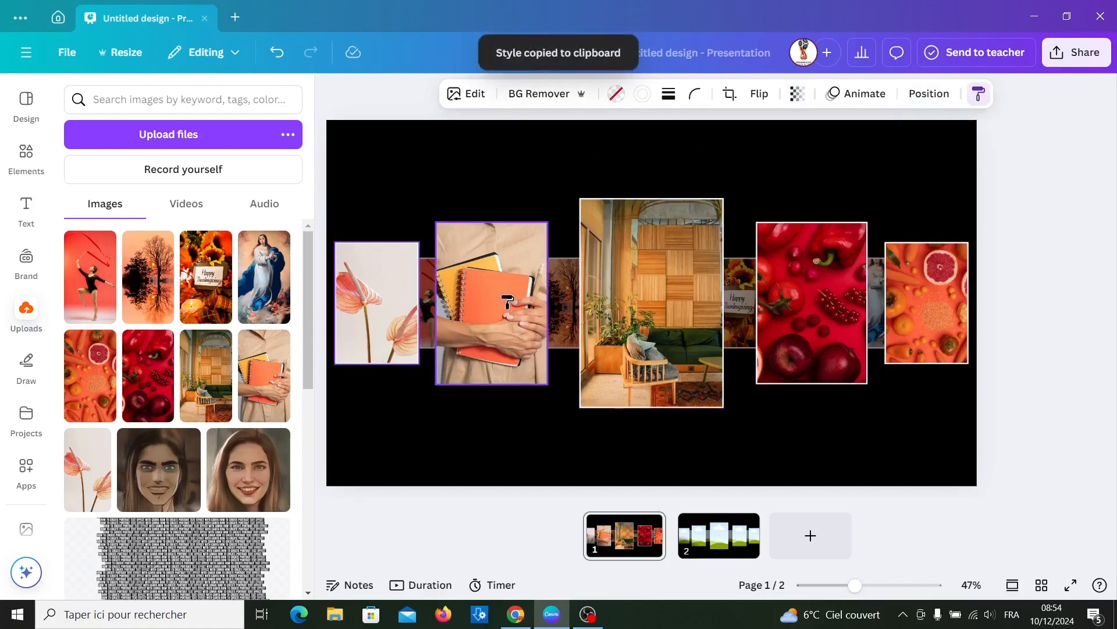
pyautogui.click(490, 300)
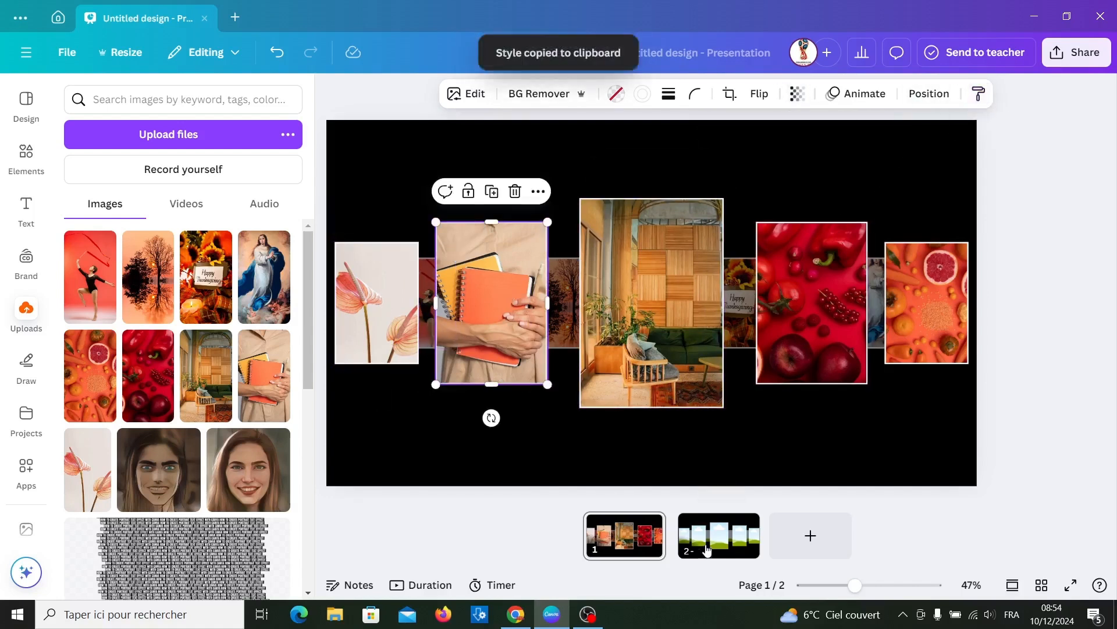
# On page 2, give the frames white borders, remove the in-between frame's border, and return to page 1.
pyautogui.click(717, 536)
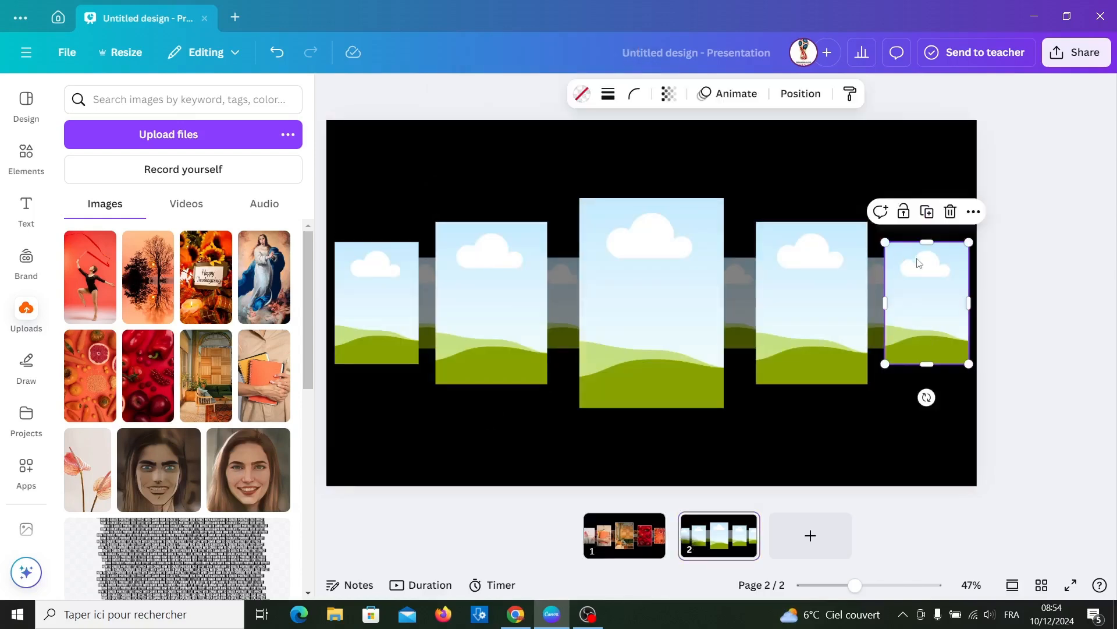
pyautogui.click(594, 93)
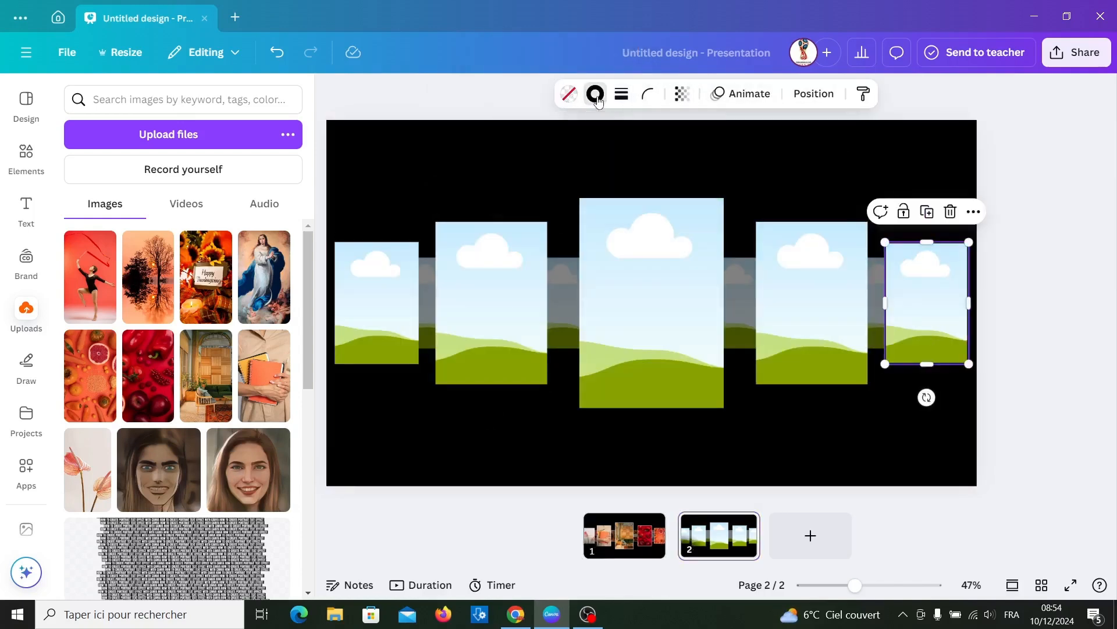
pyautogui.click(594, 93)
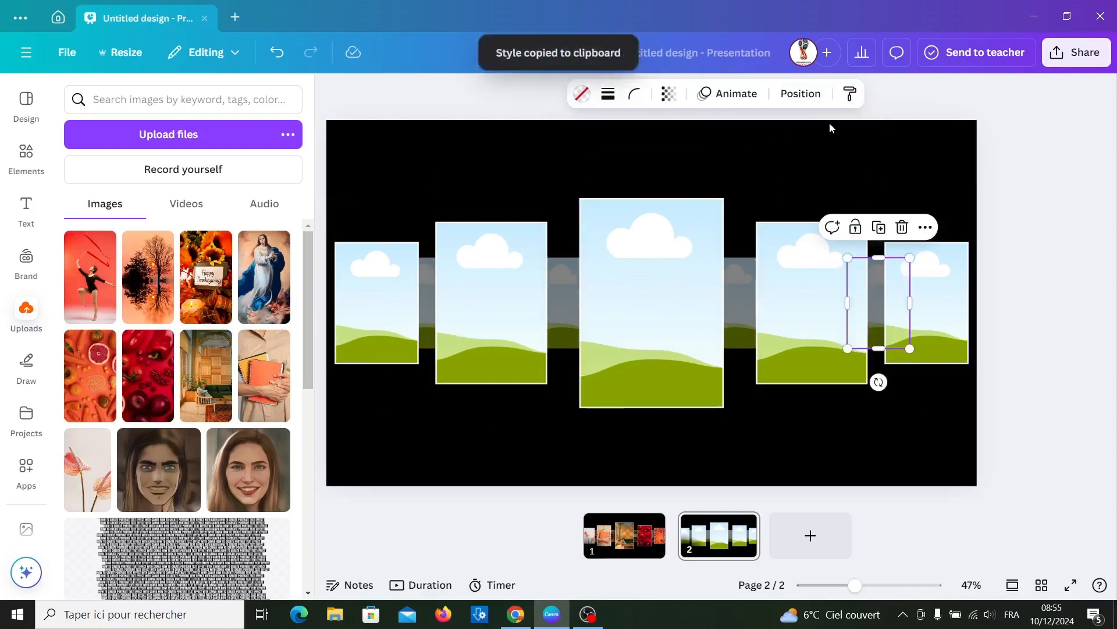
pyautogui.click(607, 93)
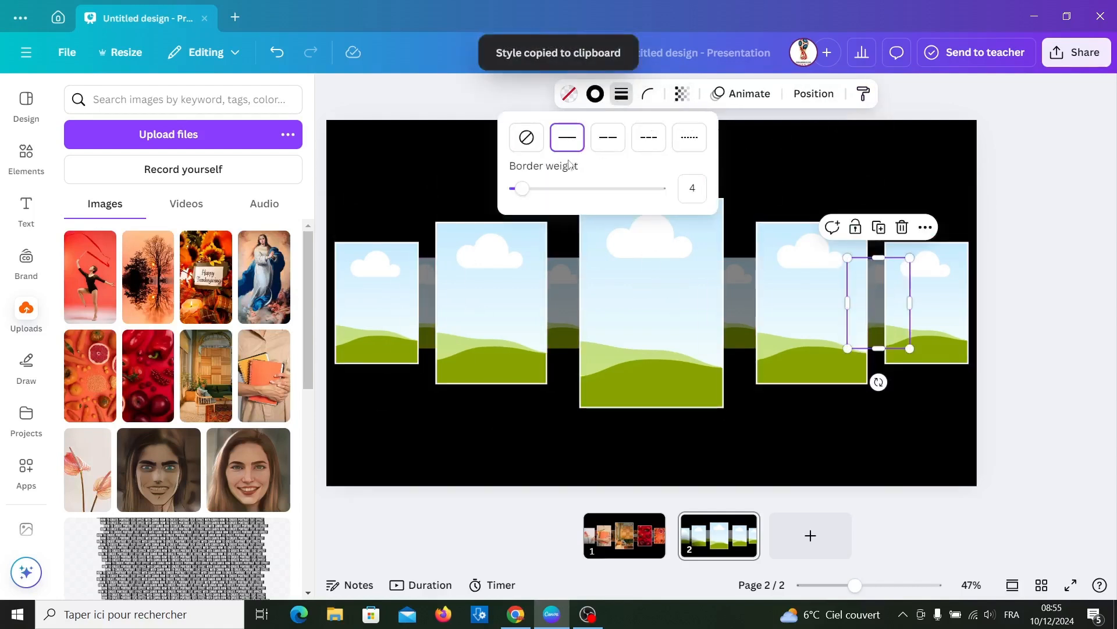
pyautogui.click(594, 93)
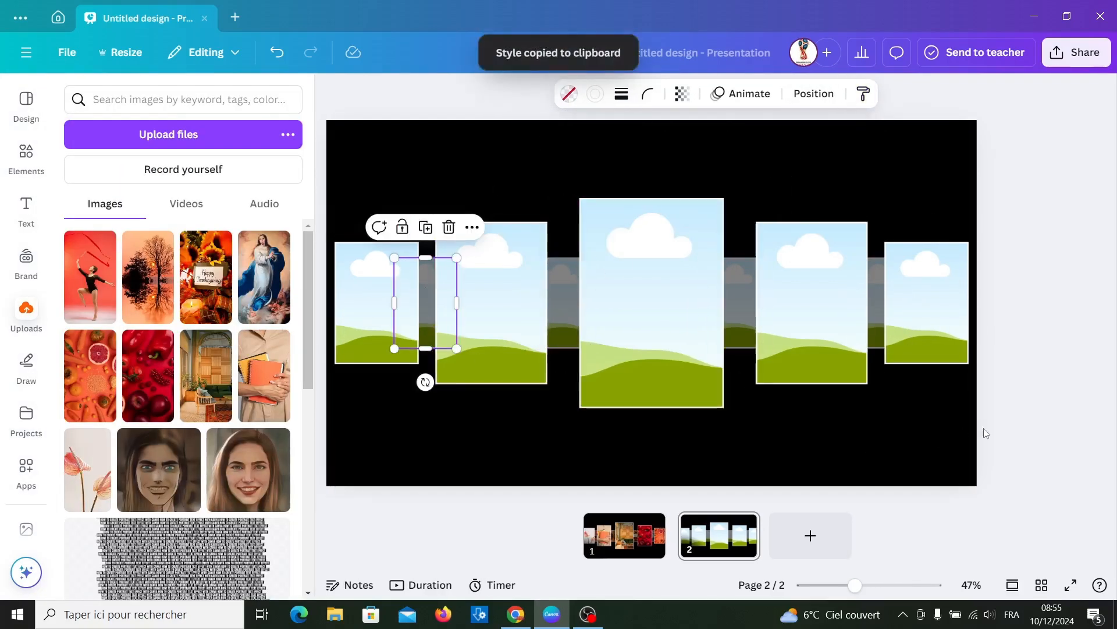
pyautogui.click(624, 535)
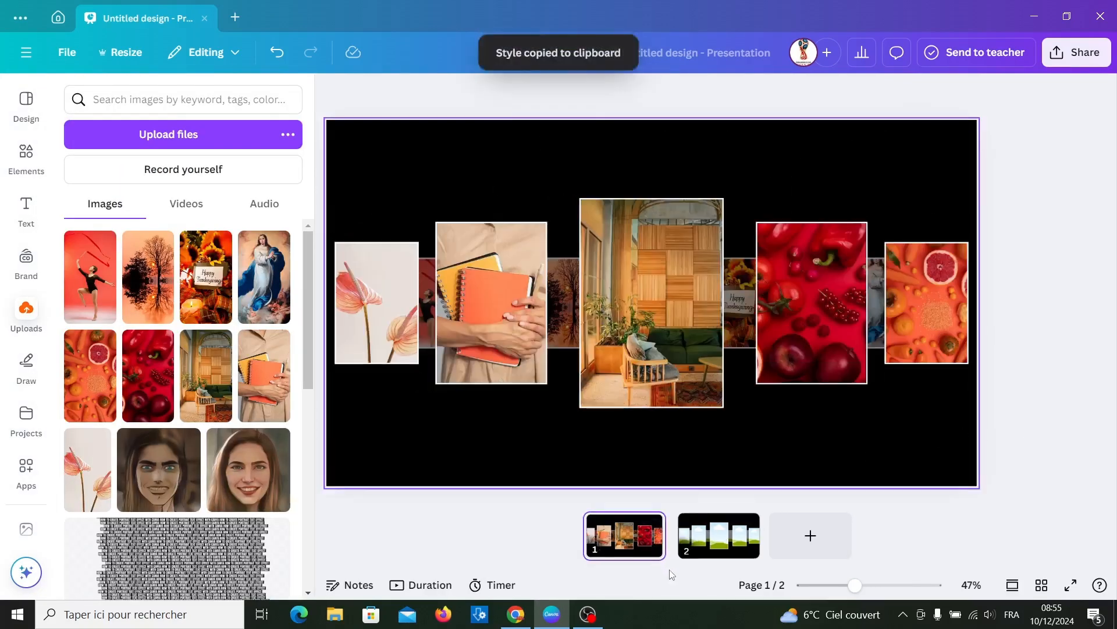
pyautogui.moveTo(705, 571)
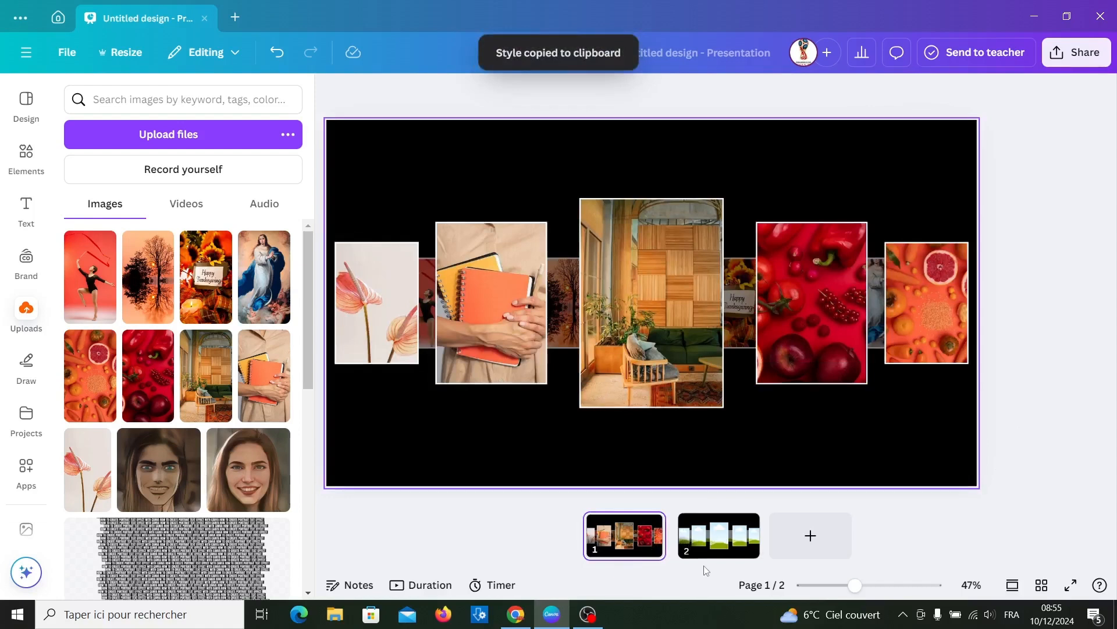
# Duplicate page 2 and then page 3 from the page thumbnail menu.
pyautogui.rightClick(719, 535)
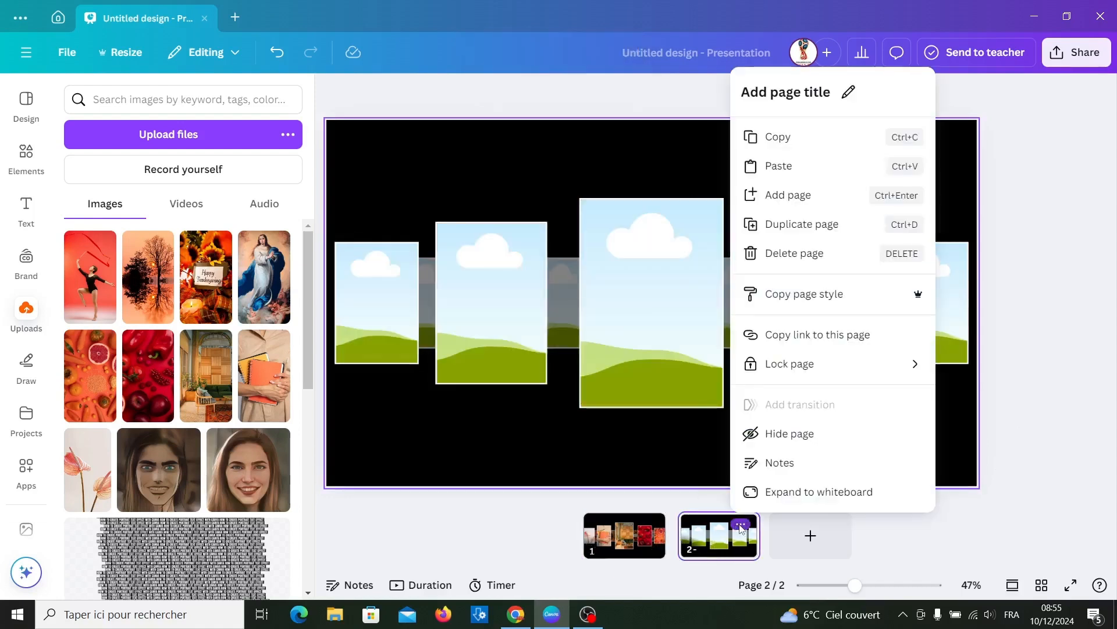
pyautogui.click(805, 293)
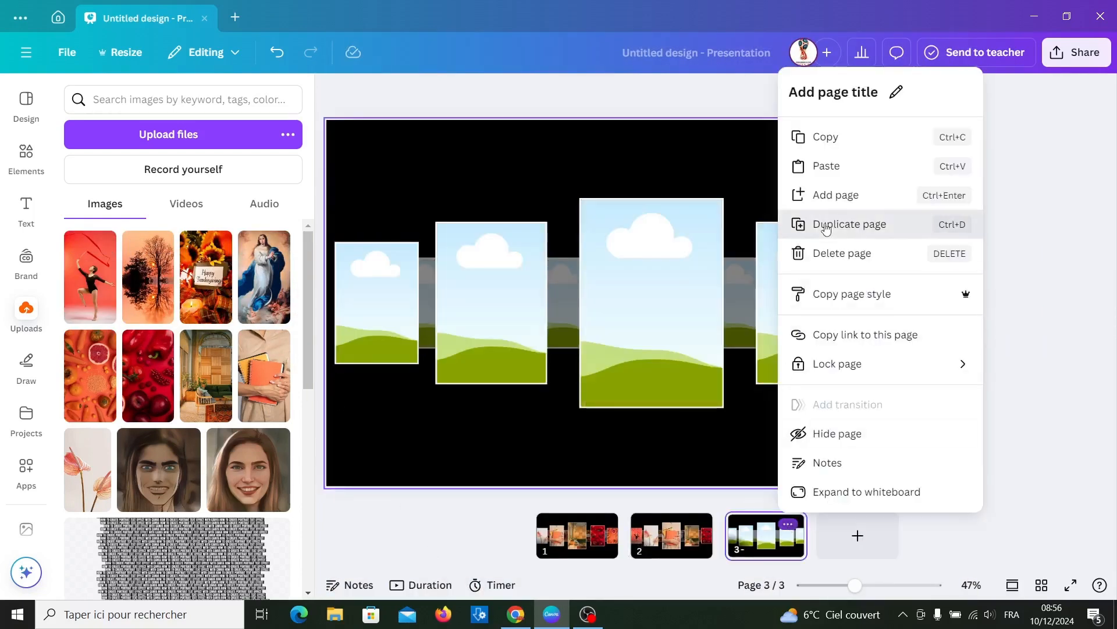
pyautogui.click(849, 223)
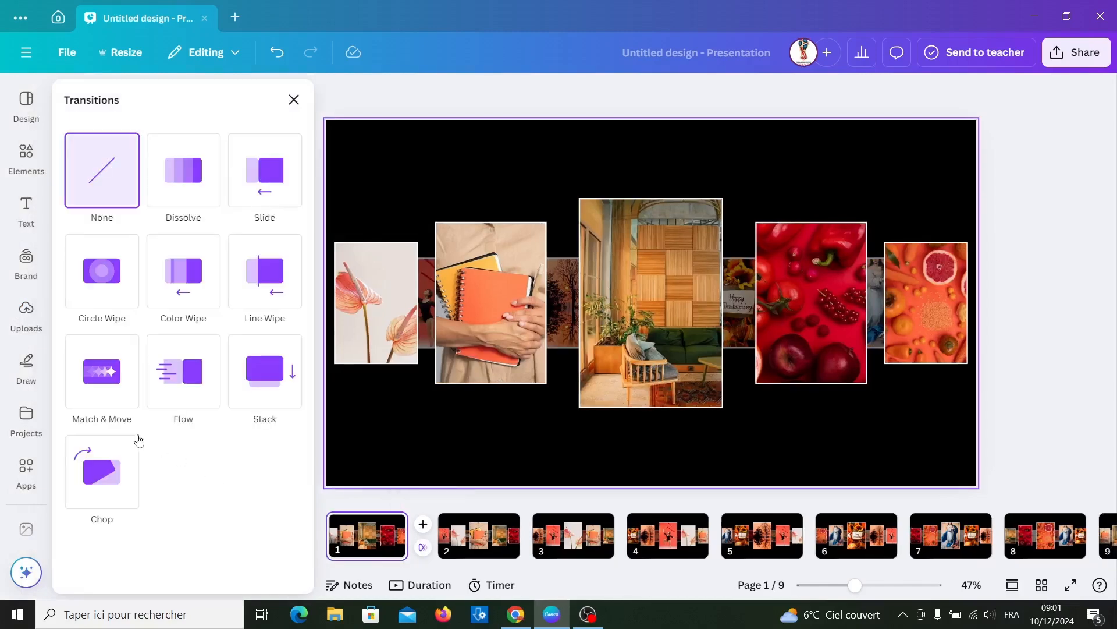
# Apply a Match & Move transition lasting 1.6 seconds between all nine pages.
pyautogui.click(102, 368)
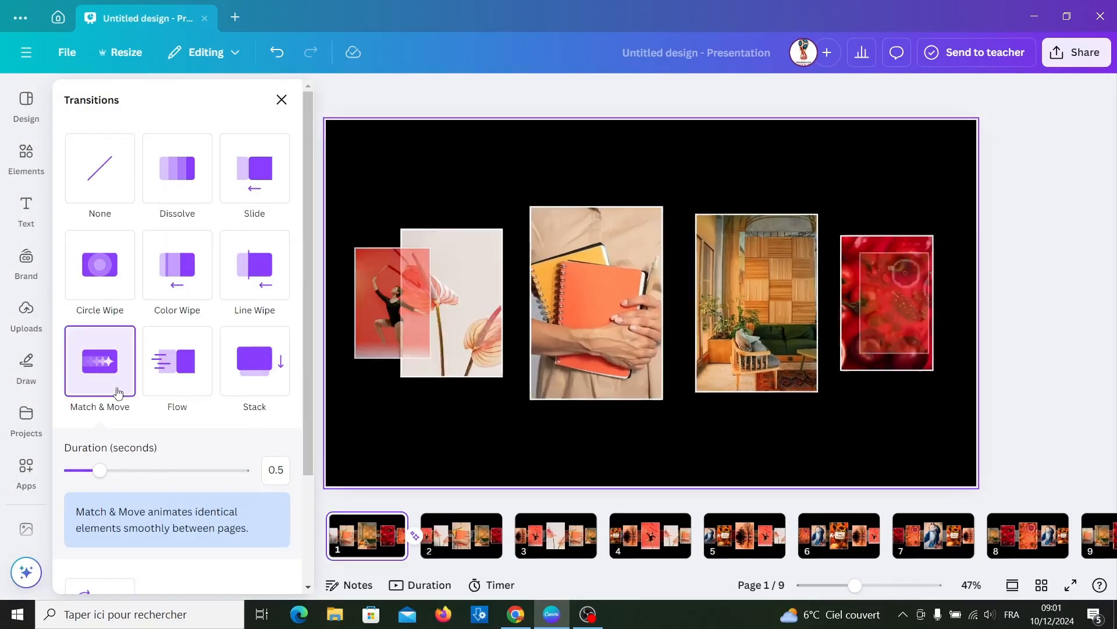
pyautogui.moveTo(99, 469); pyautogui.dragTo(156, 470)
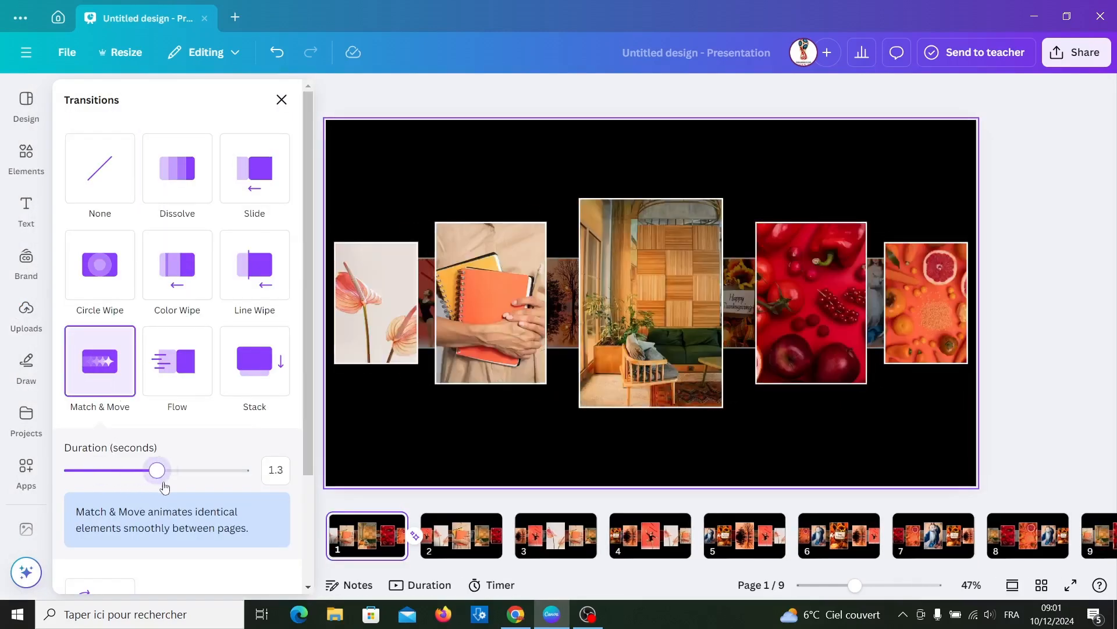
pyautogui.moveTo(157, 469); pyautogui.dragTo(185, 470)
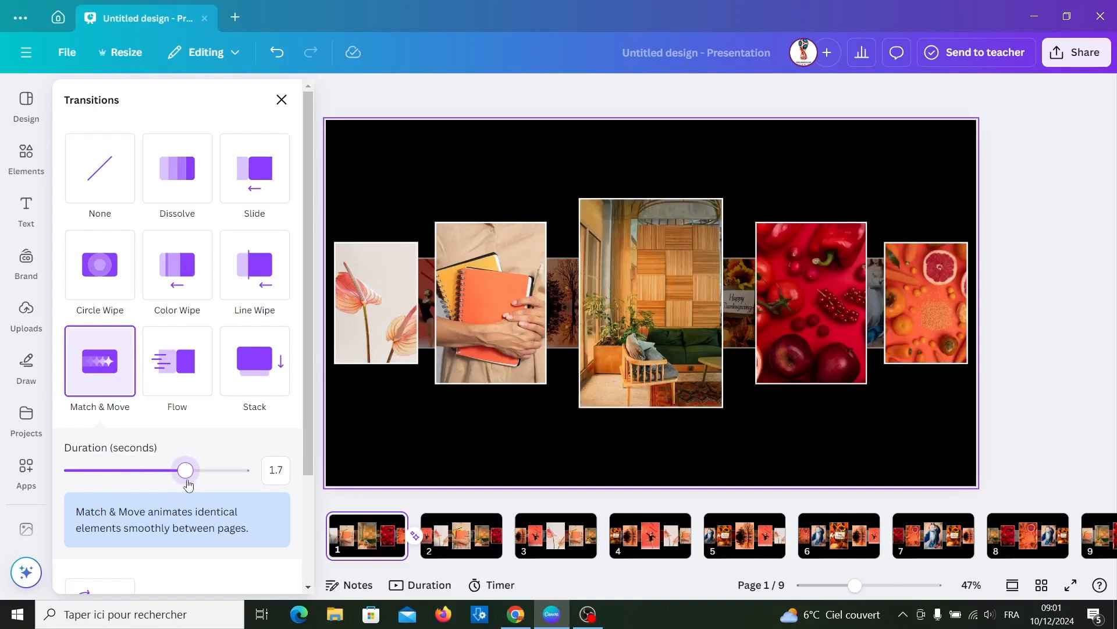
pyautogui.moveTo(185, 470); pyautogui.dragTo(178, 470)
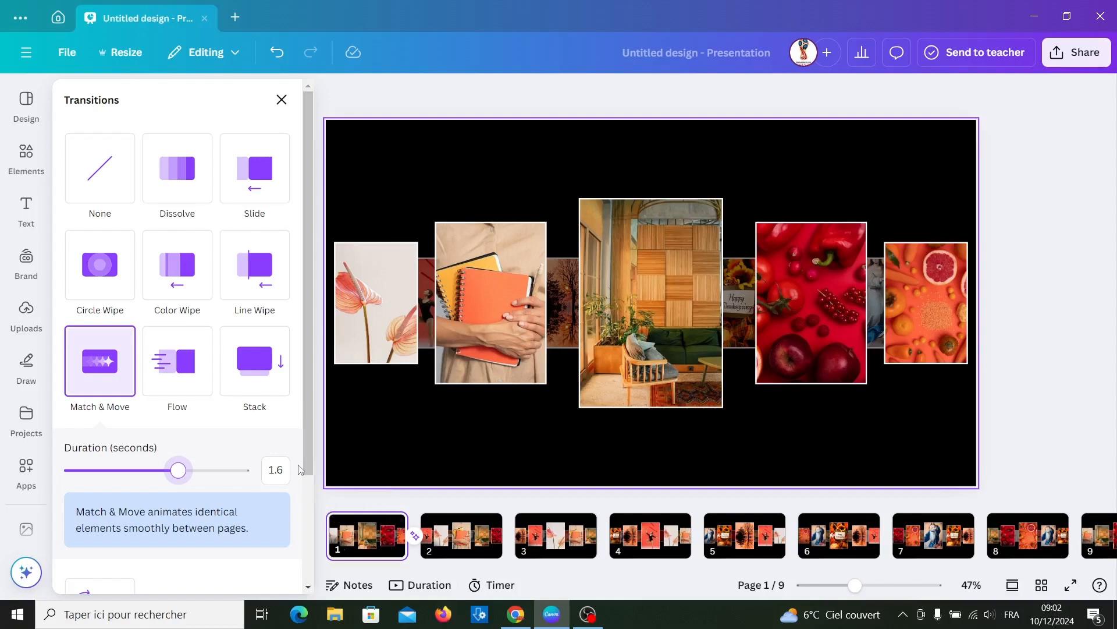
pyautogui.scroll(-3)
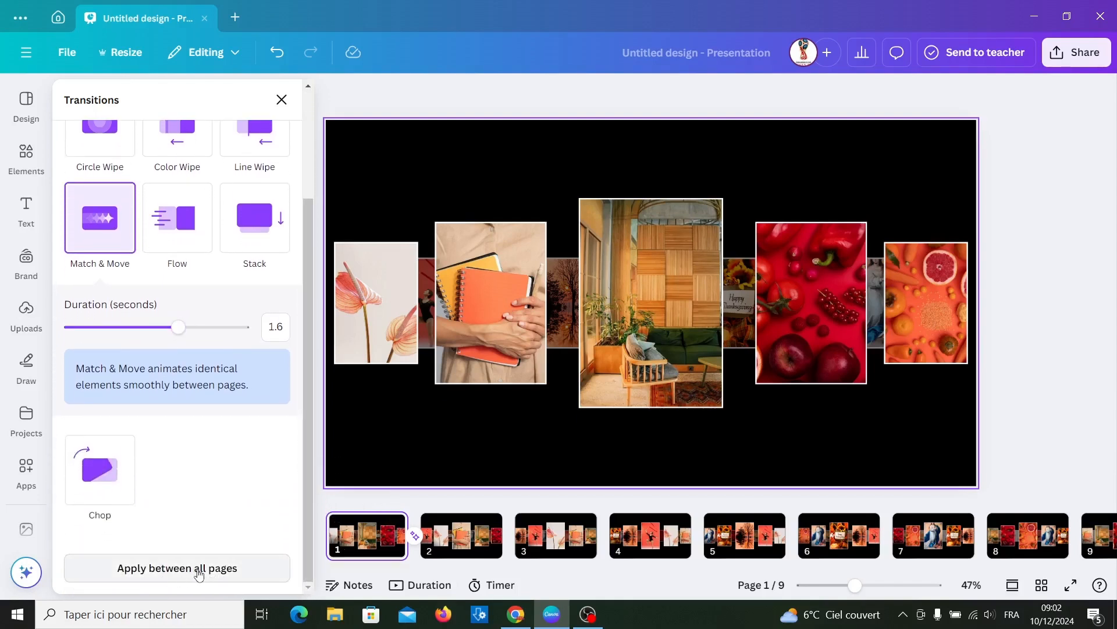
pyautogui.click(177, 567)
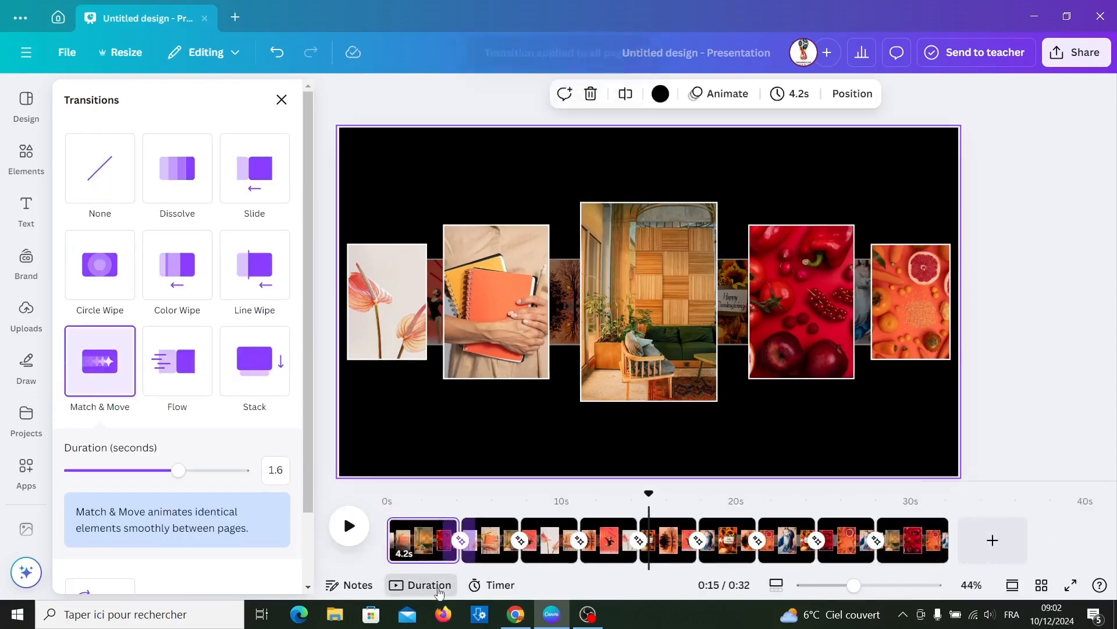
# Play the 32-second presentation preview to watch the photos move.
pyautogui.click(349, 525)
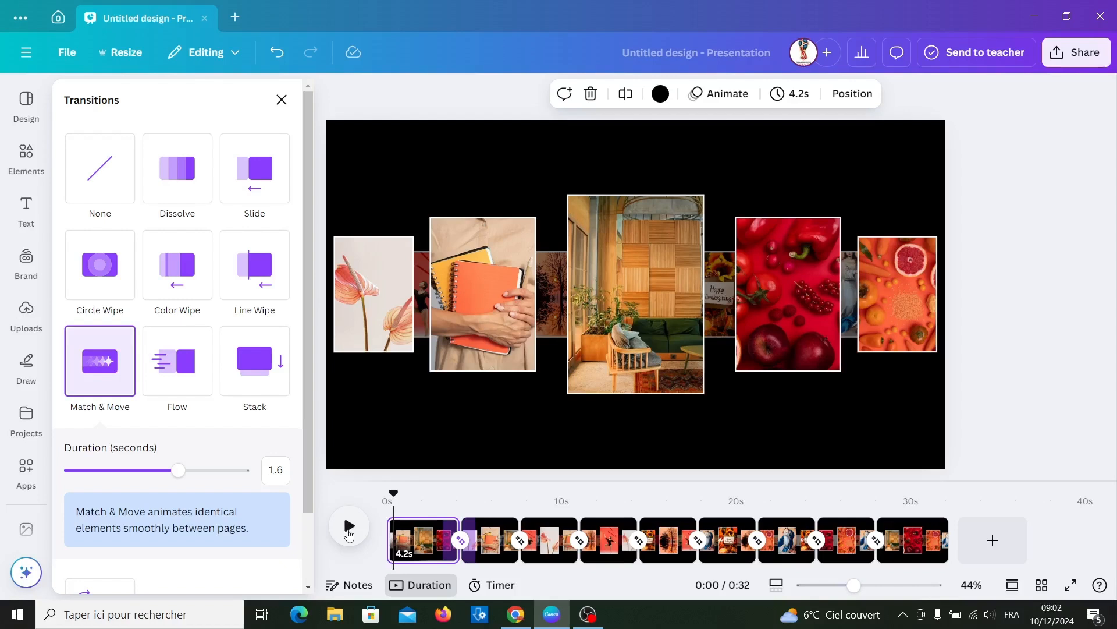
pyautogui.click(348, 526)
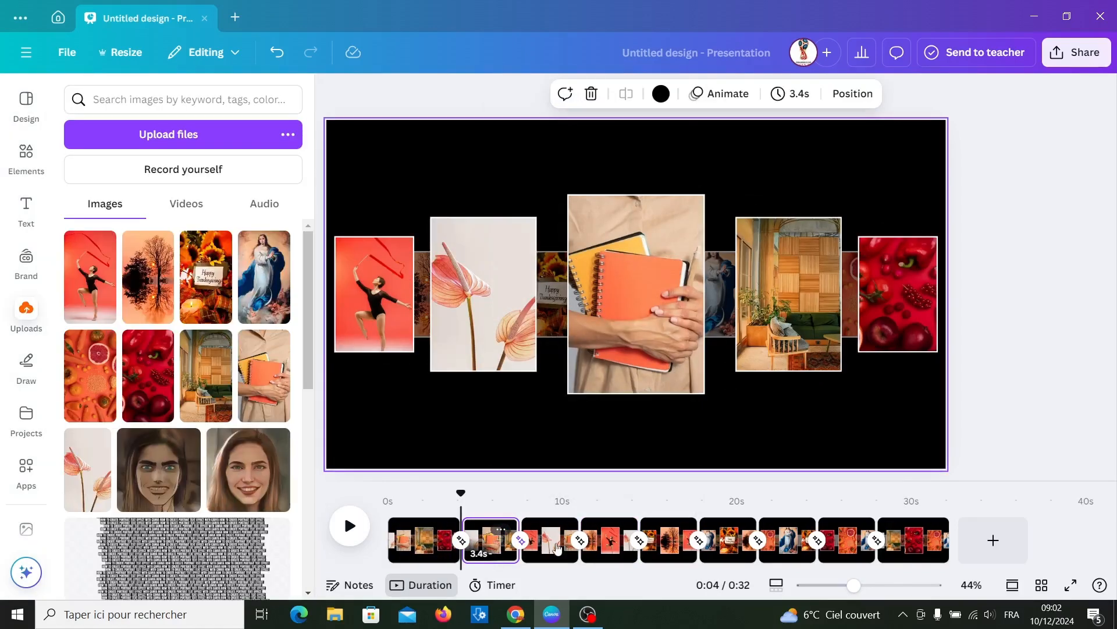
pyautogui.moveTo(550, 539)
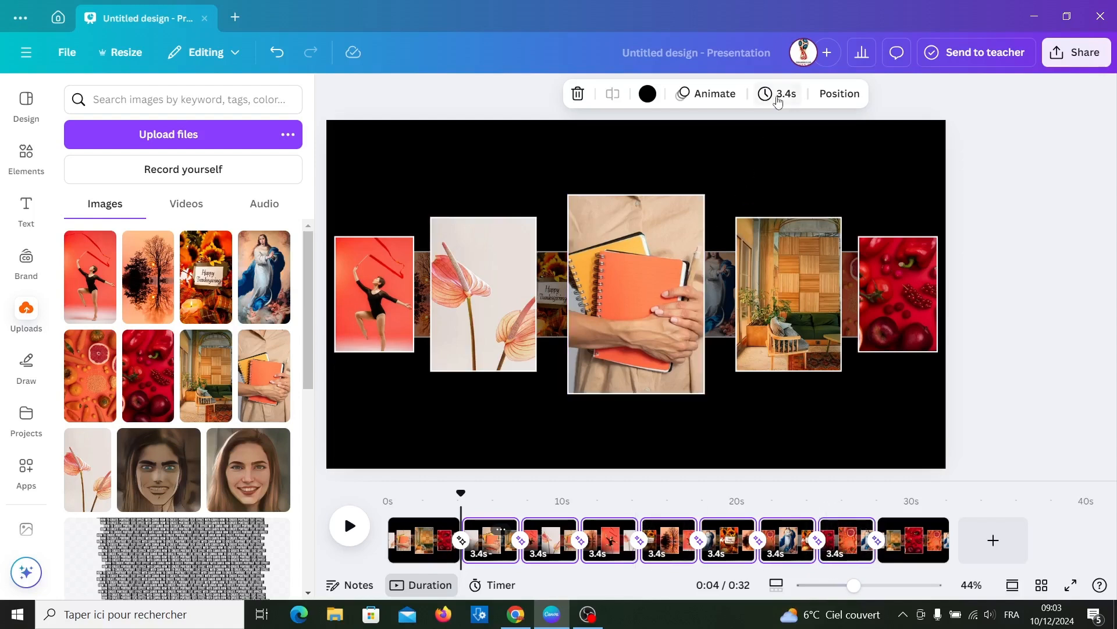
# Lower the Timing slider for the selected pages 2–8 to shorten them.
pyautogui.click(778, 93)
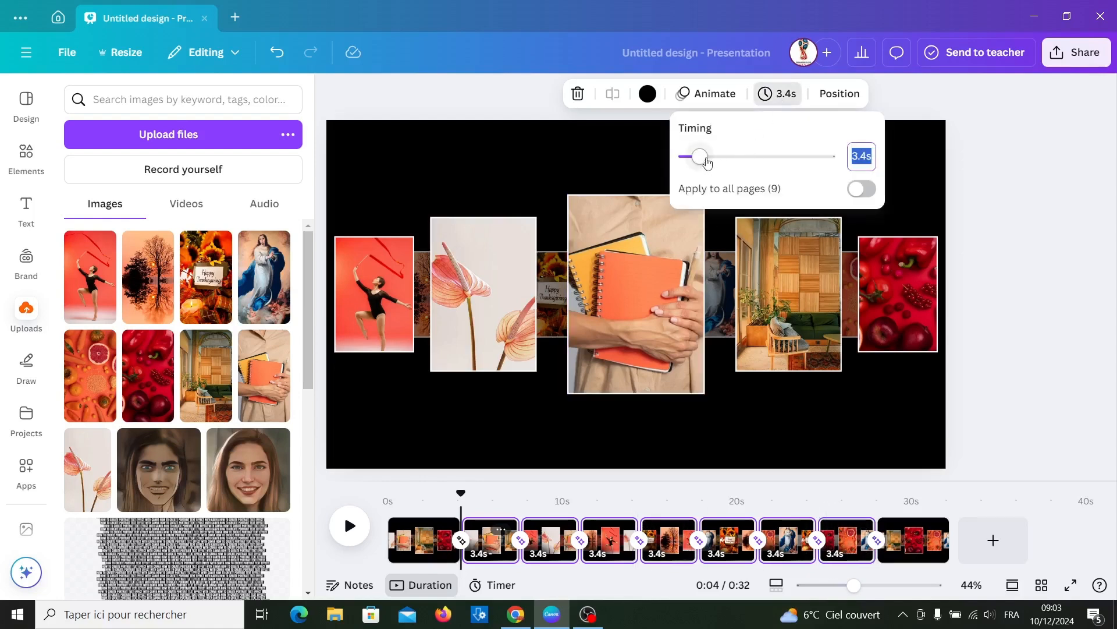
pyautogui.moveTo(698, 156); pyautogui.dragTo(693, 156)
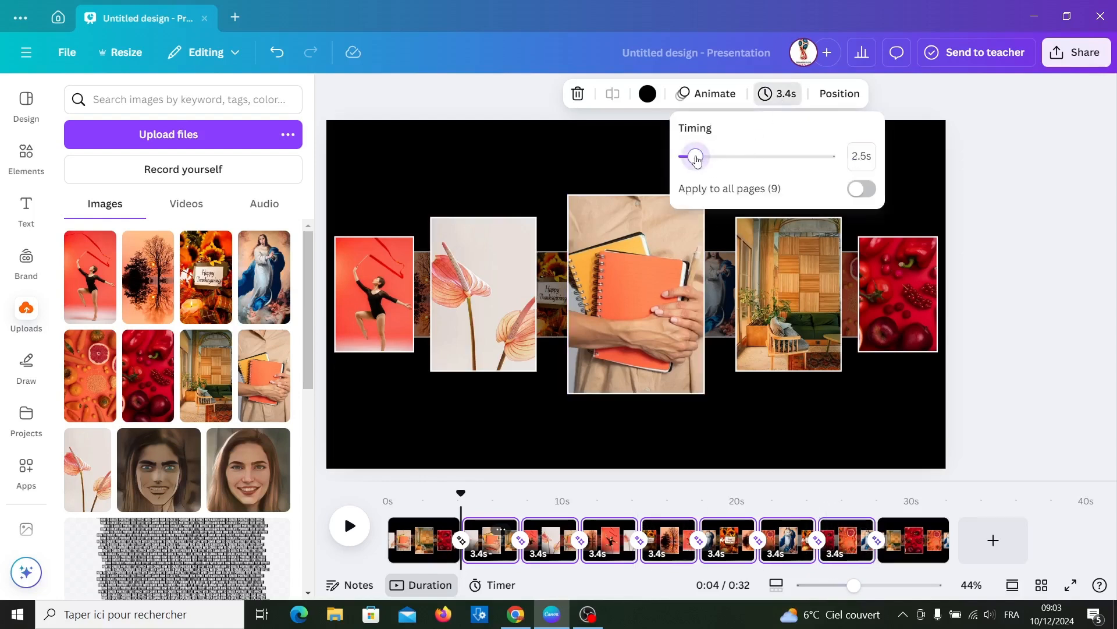
pyautogui.moveTo(696, 156); pyautogui.dragTo(692, 155)
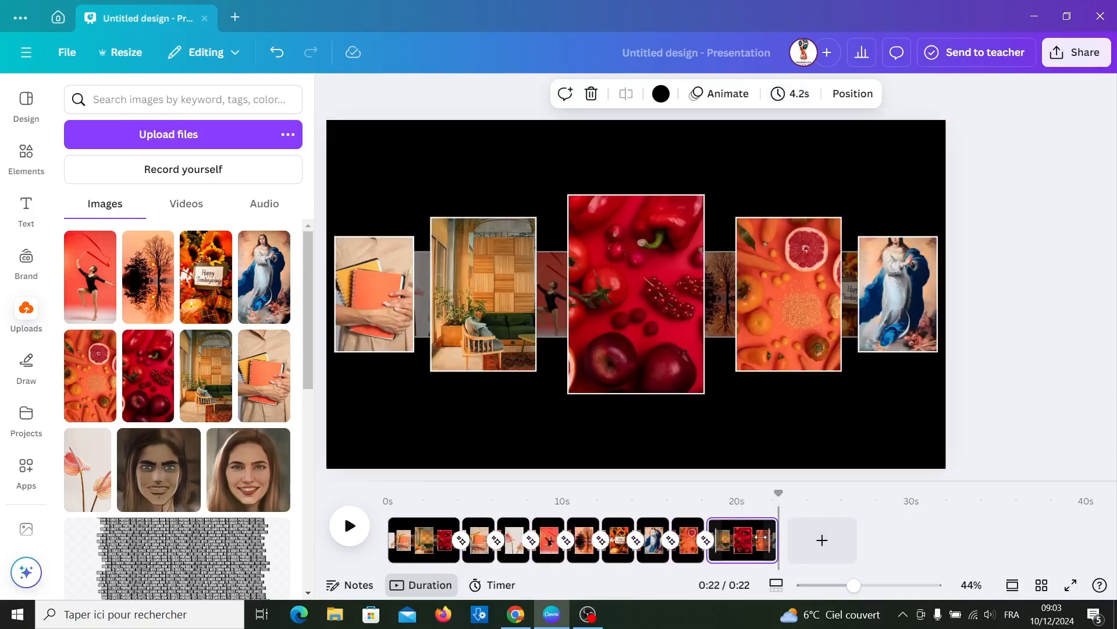
# Trim the remaining page clips to an 18-second total and replay the preview.
pyautogui.moveTo(769, 540); pyautogui.dragTo(749, 540)
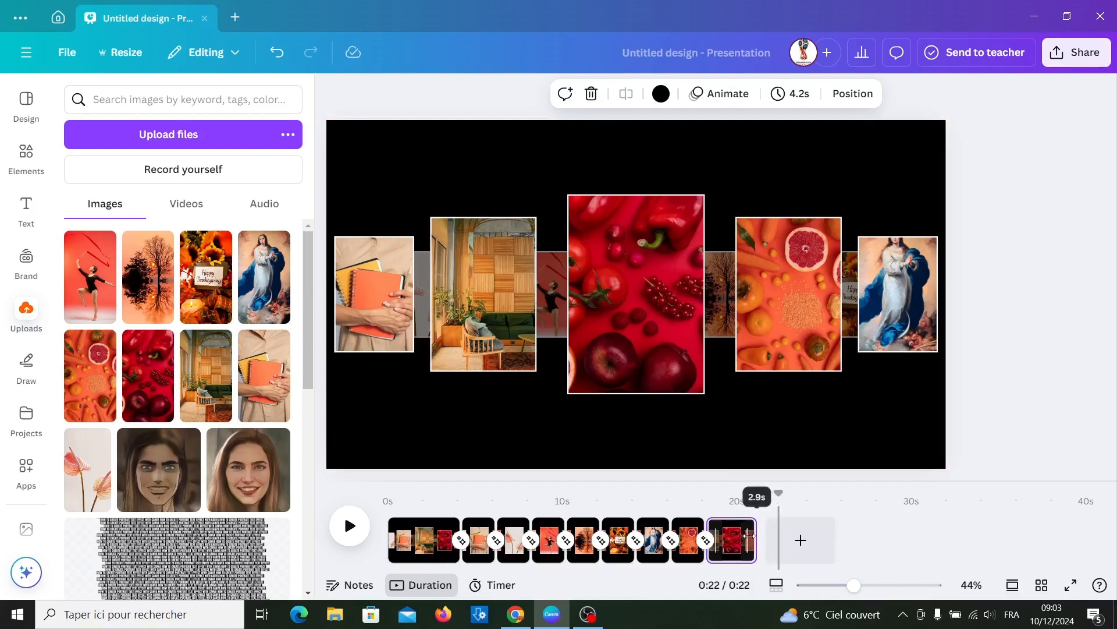
pyautogui.moveTo(746, 537); pyautogui.dragTo(743, 538)
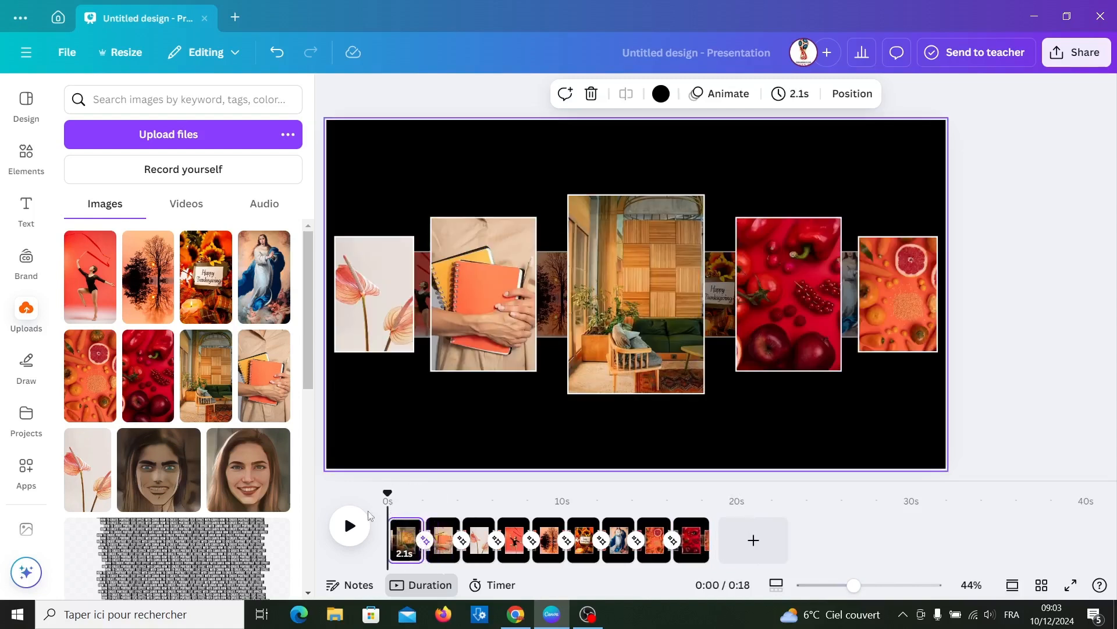
pyautogui.click(349, 525)
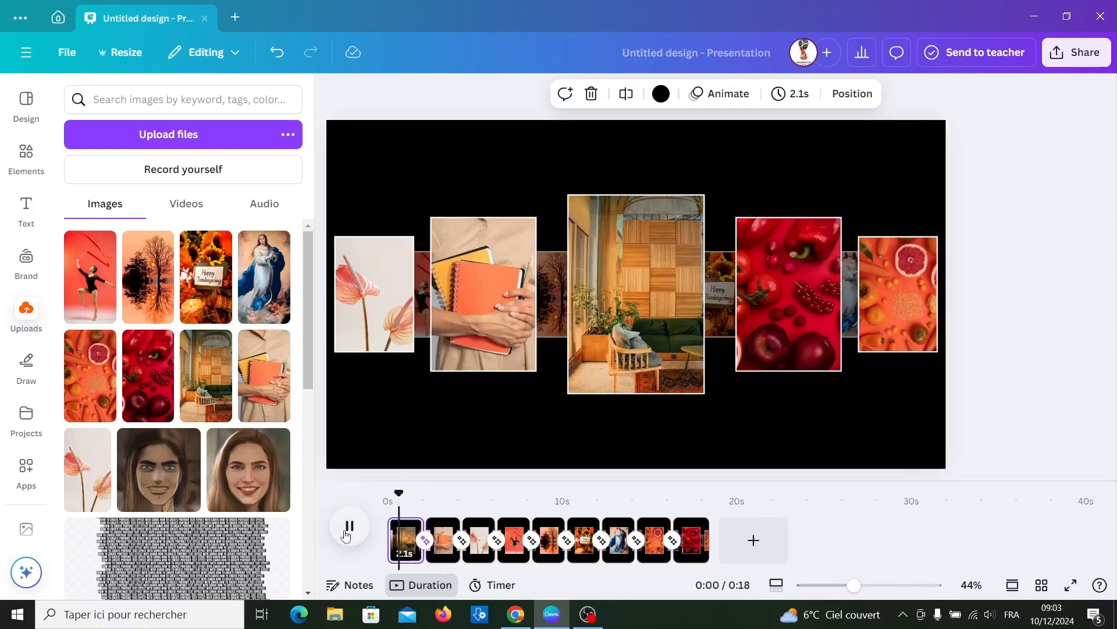